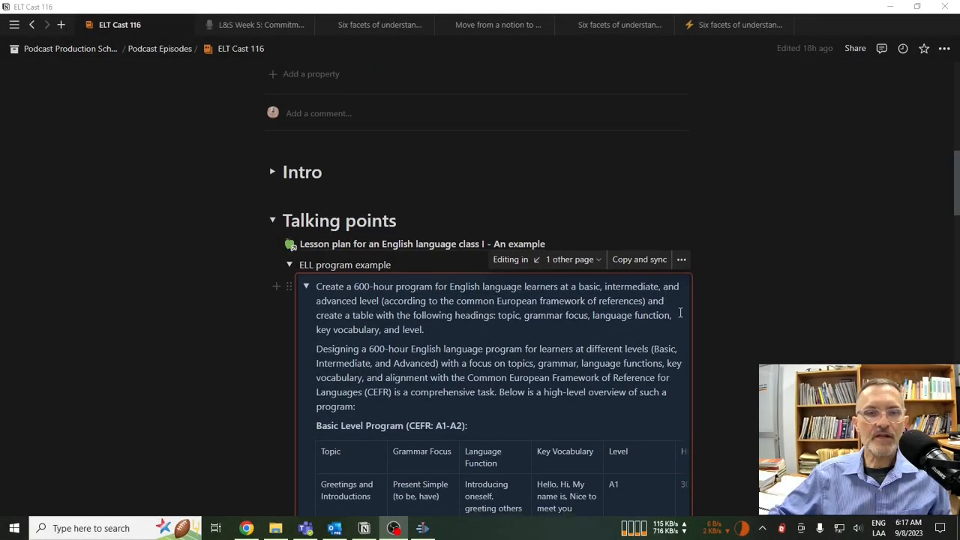
Scroll past the ELL program table and follow the summary's 'Six facets of understanding' link
scroll("down", 3)
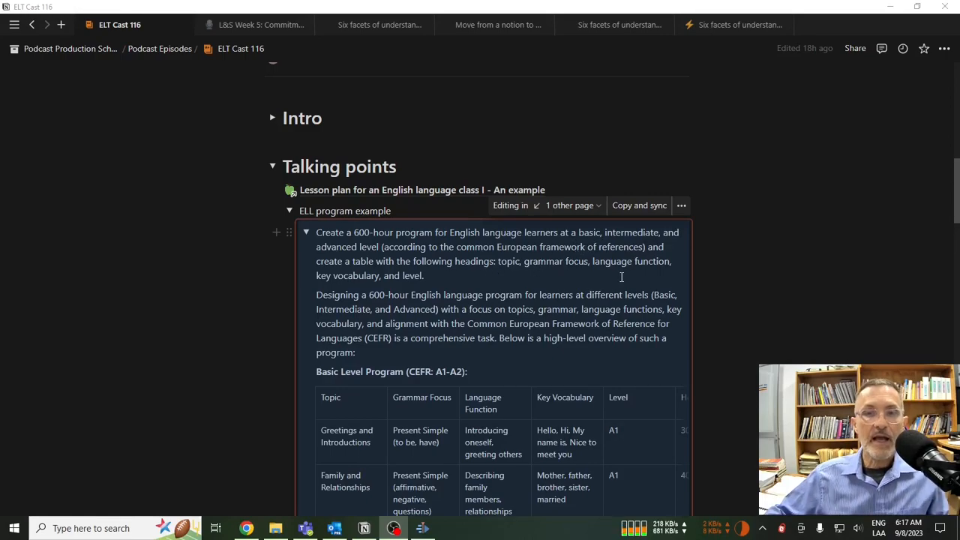
scroll("down", 3)
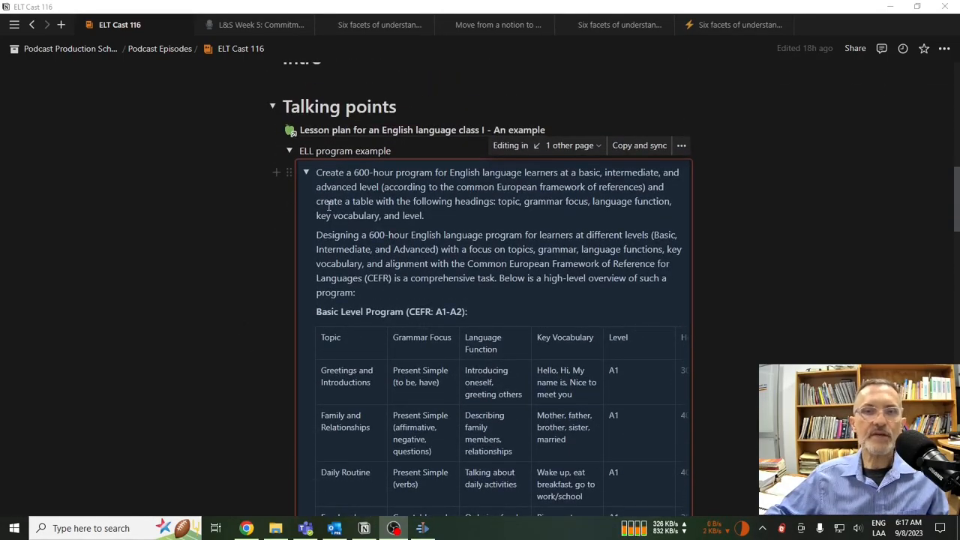
scroll("down", 3)
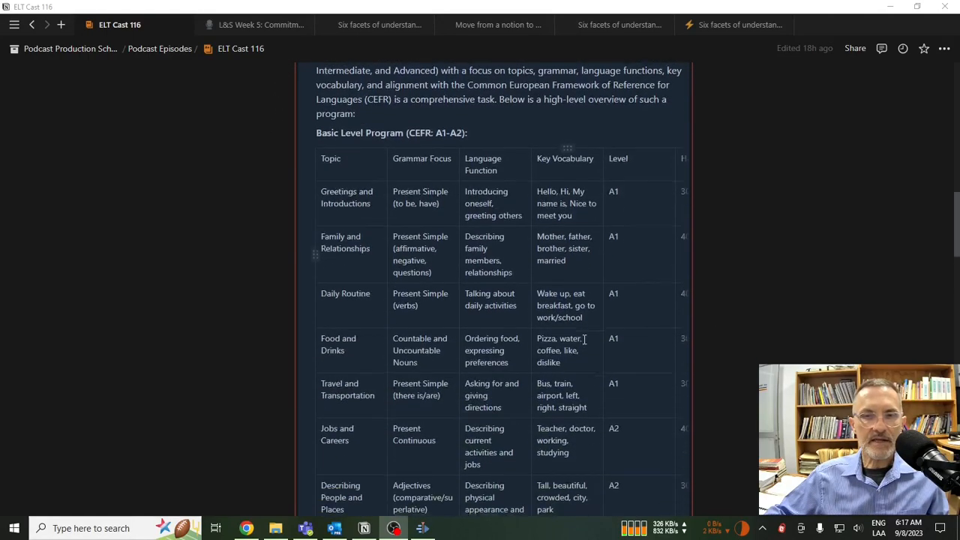
scroll("down", 3)
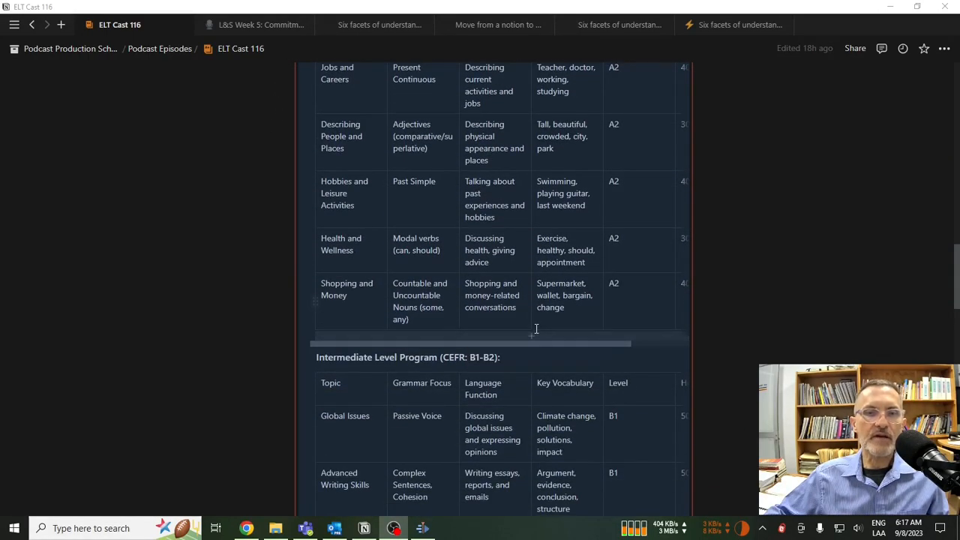
scroll("down", 3)
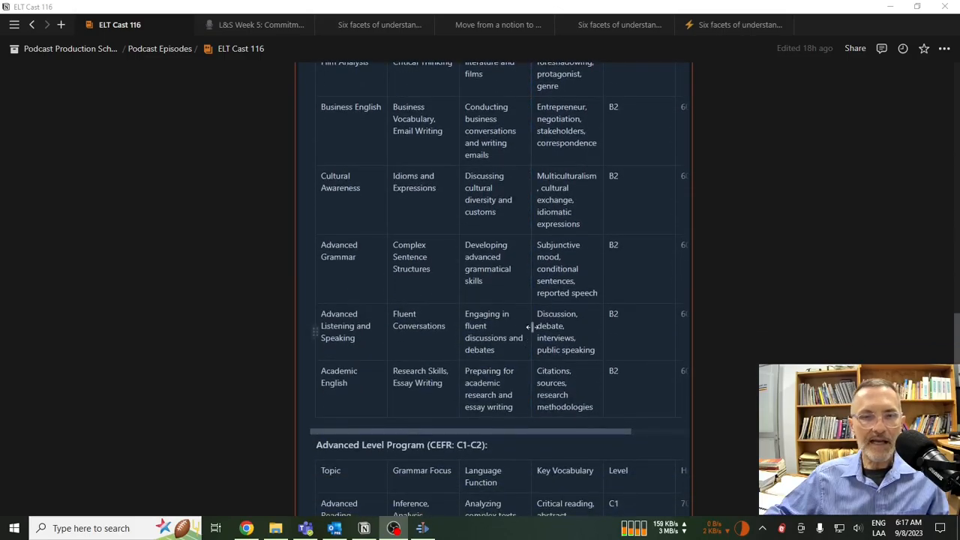
scroll("down", 3)
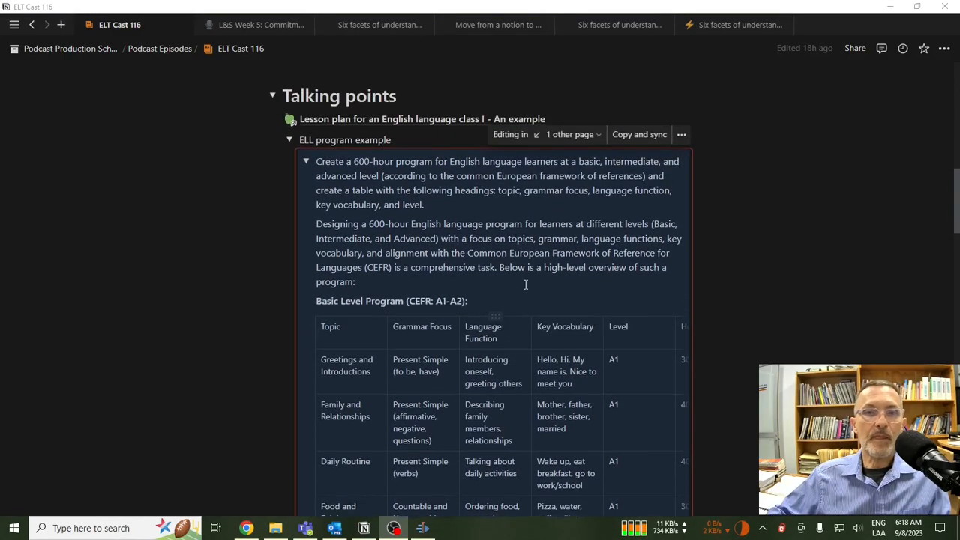
scroll("down", 3)
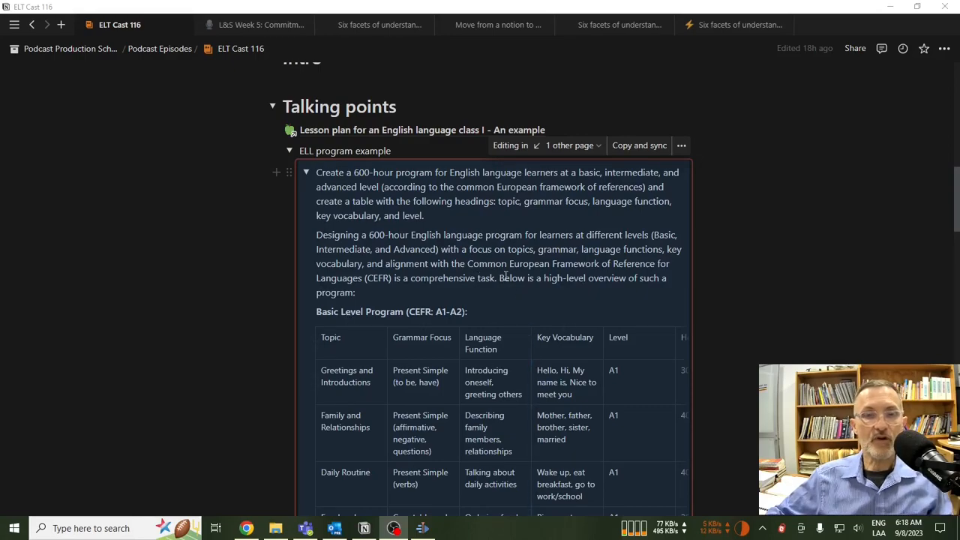
scroll("down", 3)
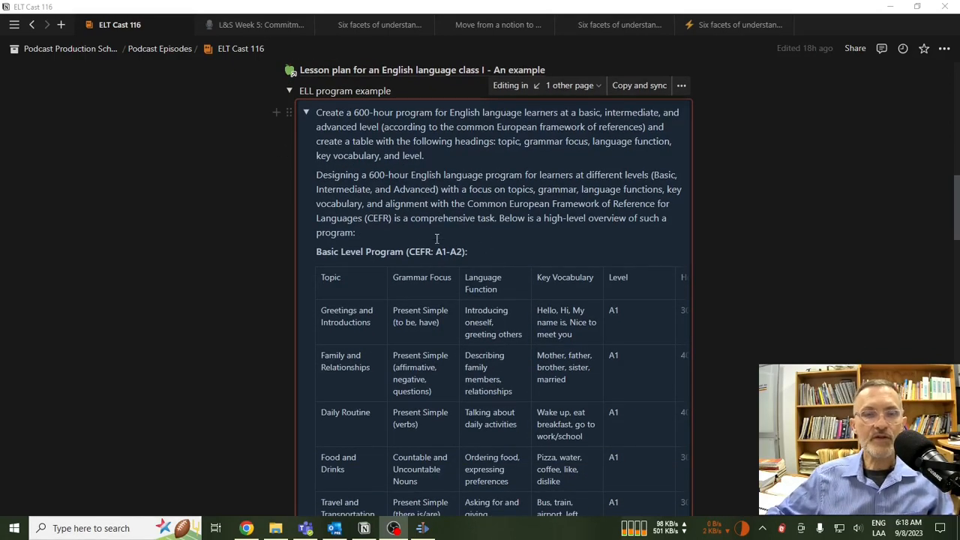
scroll("down", 3)
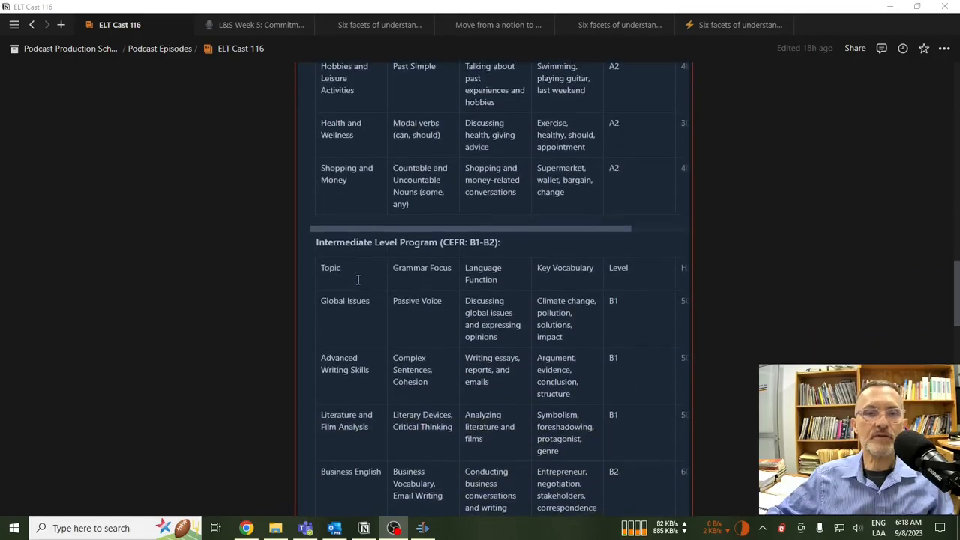
scroll("down", 3)
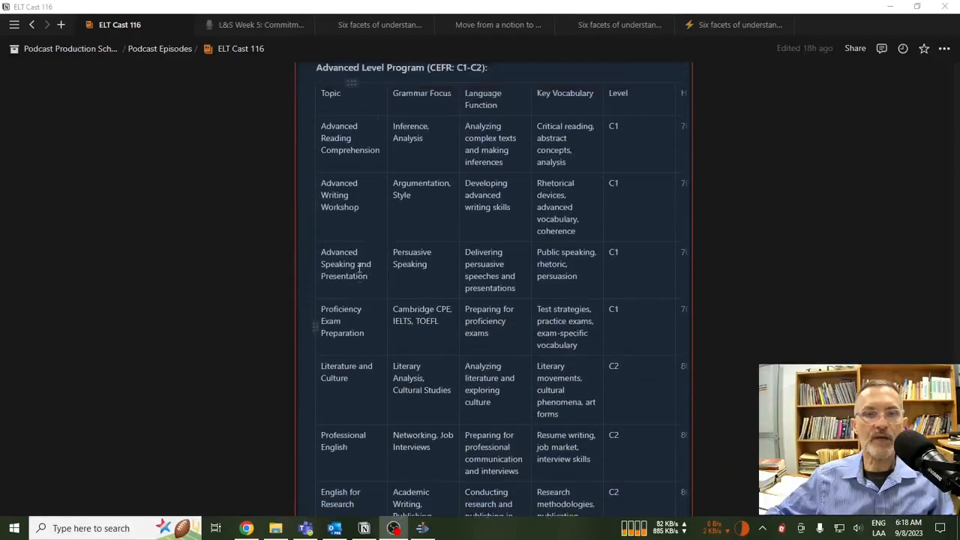
scroll("up", 3)
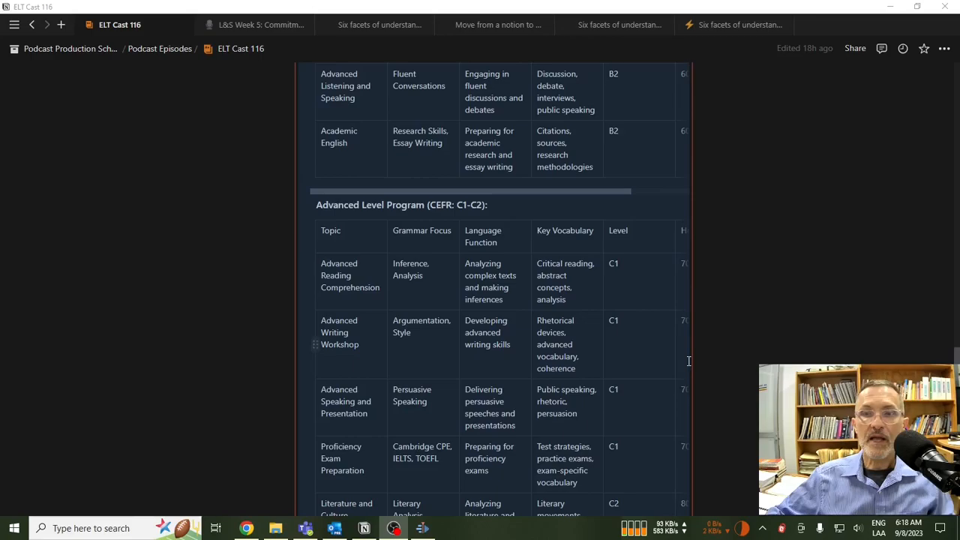
scroll("down", 3)
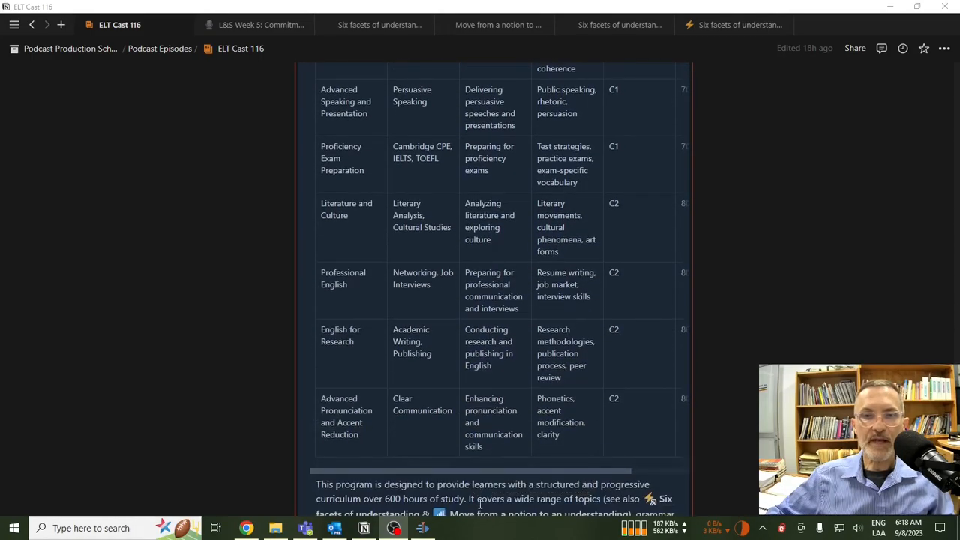
scroll("down", 3)
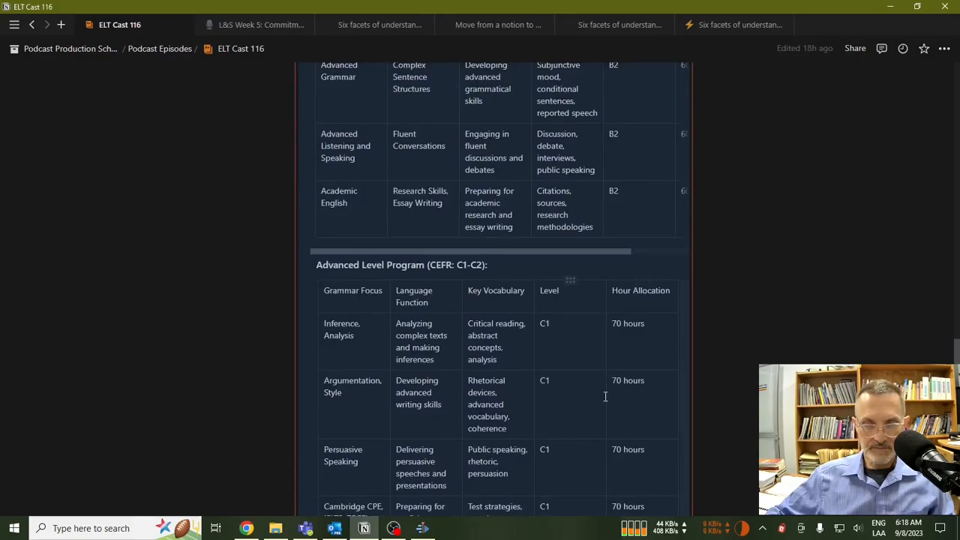
scroll("up", 3)
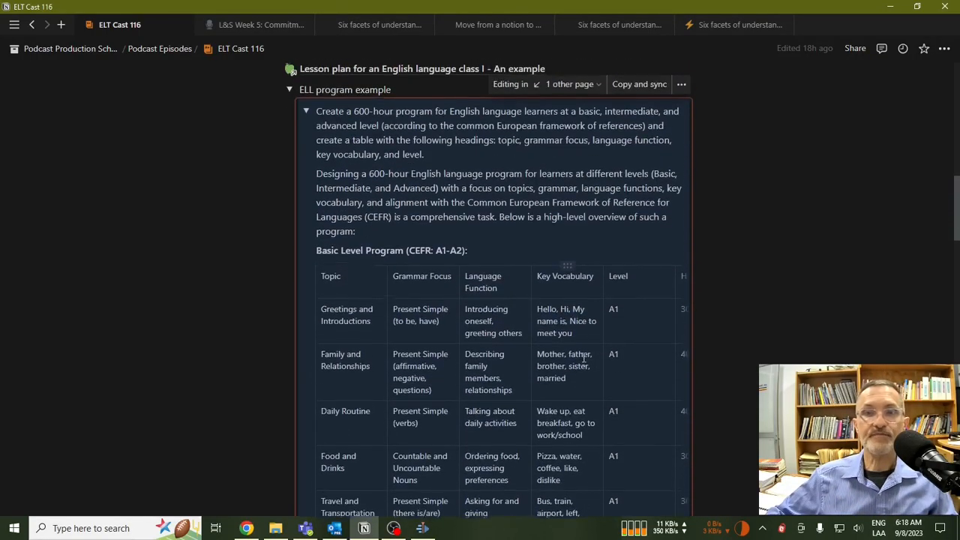
scroll("down", 3)
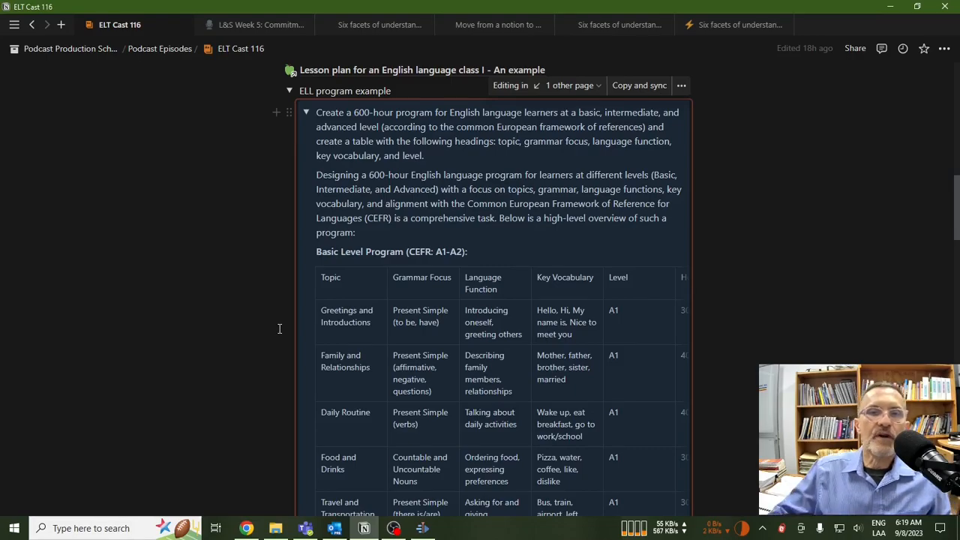
scroll("down", 3)
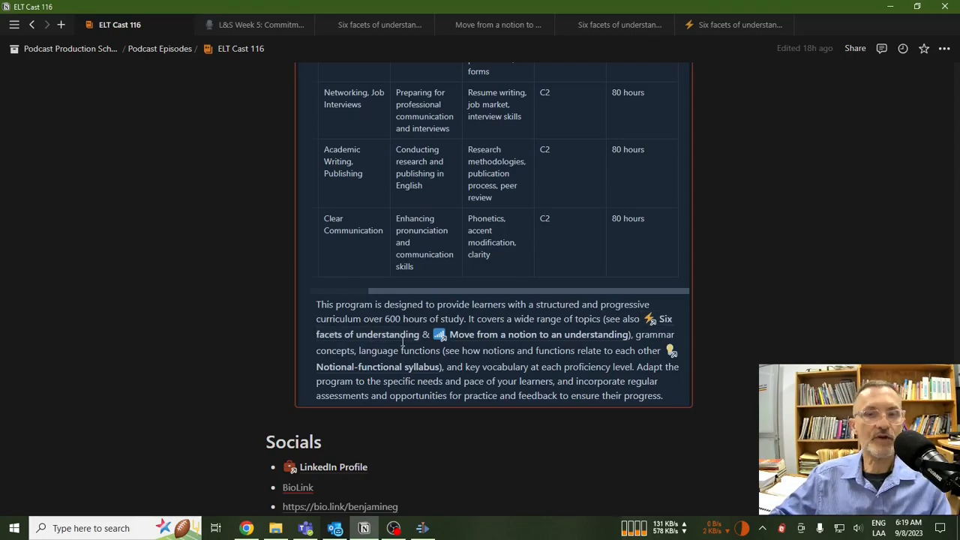
scroll("down", 3)
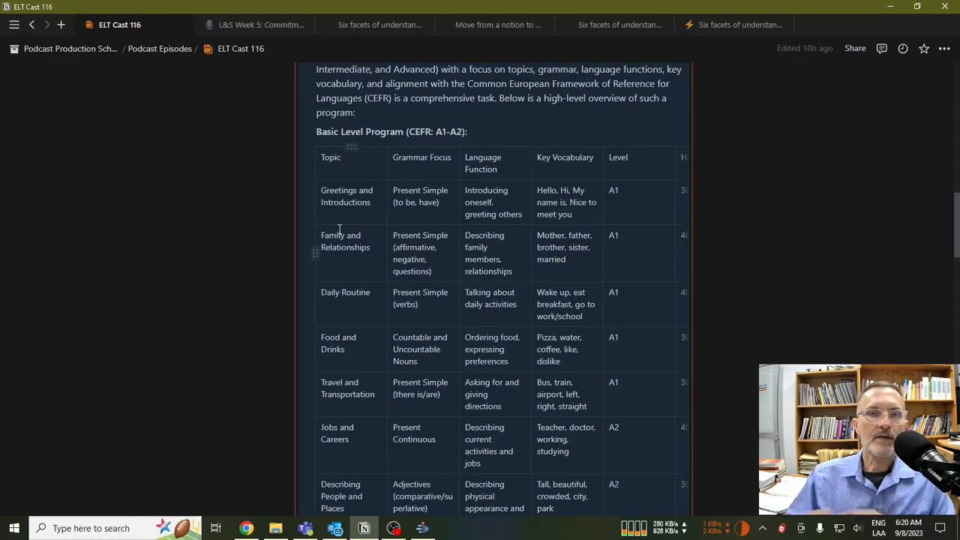
mouse_move(408, 308)
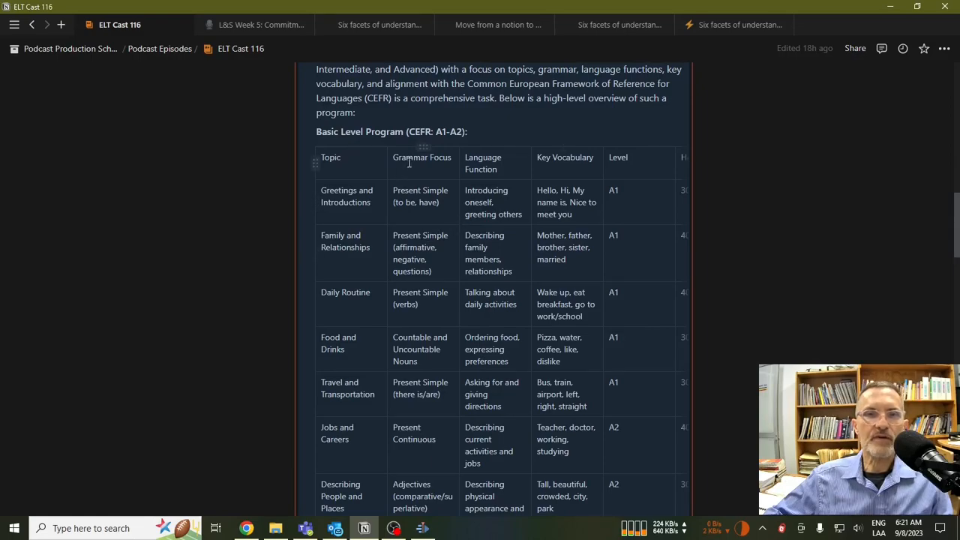
mouse_move(612, 264)
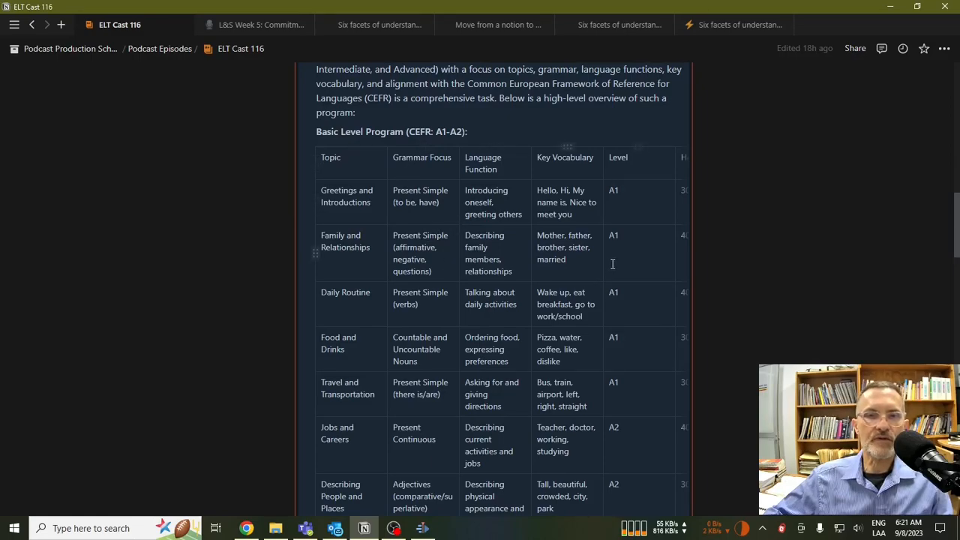
scroll("down", 3)
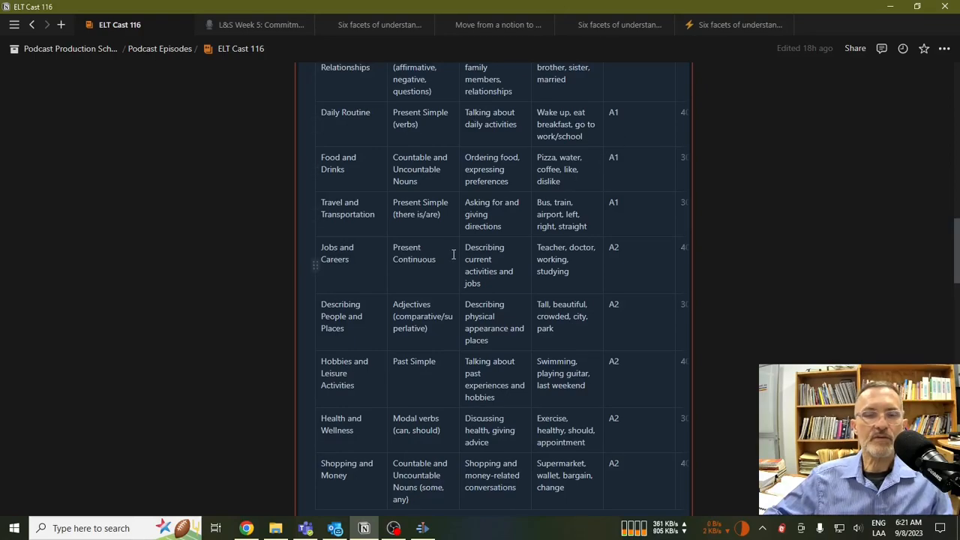
scroll("down", 3)
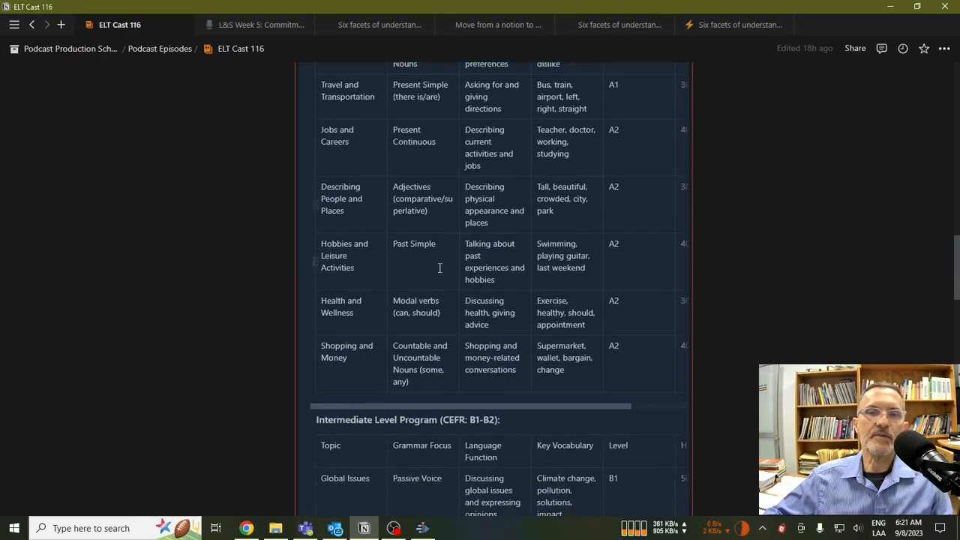
scroll("down", 3)
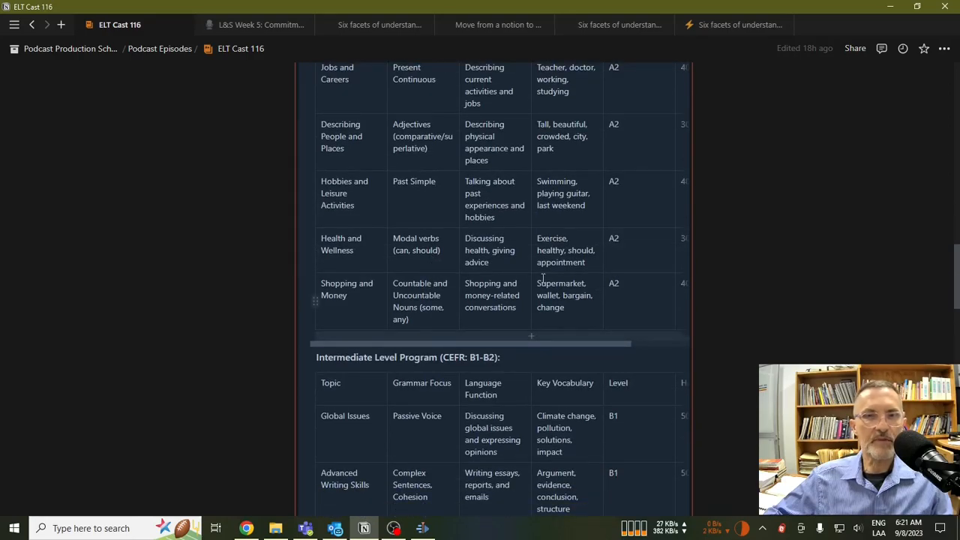
scroll("down", 3)
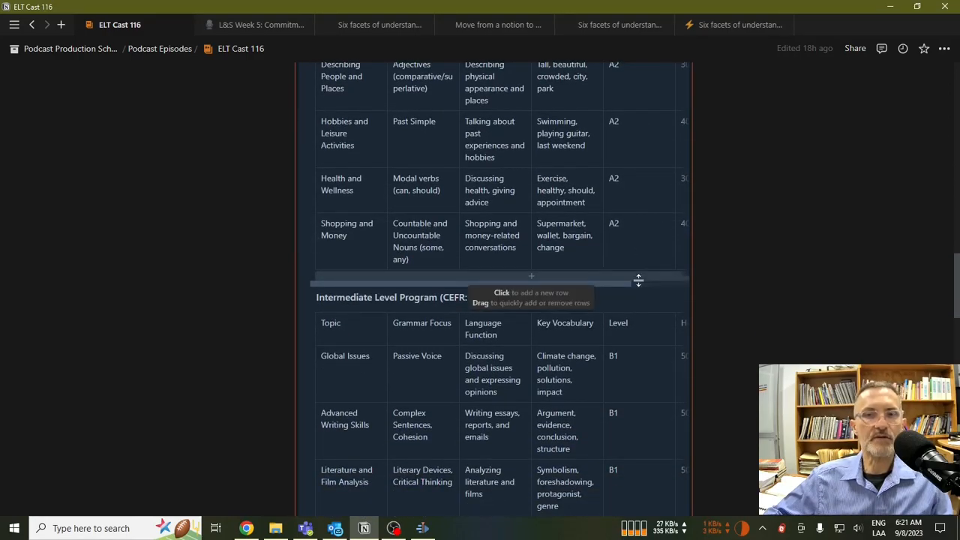
scroll("down", 3)
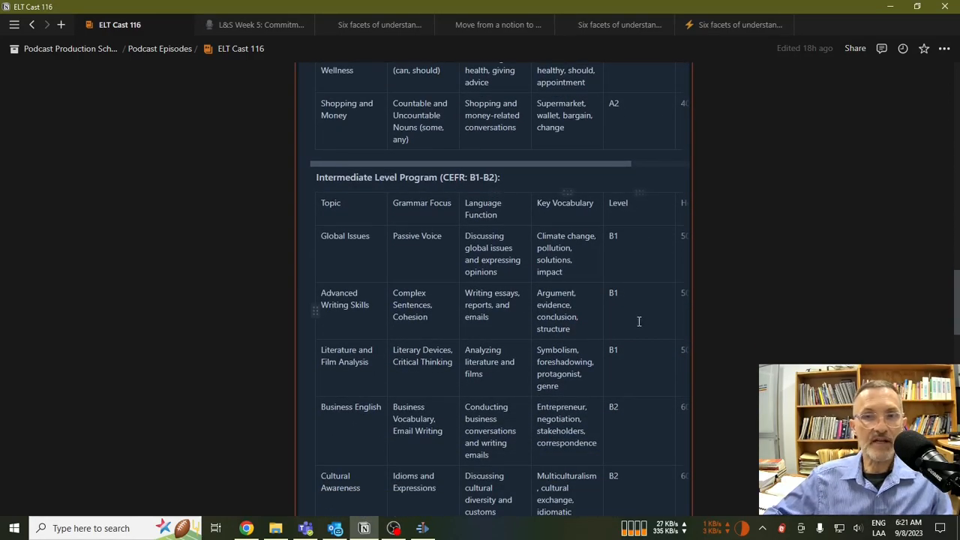
mouse_move(647, 319)
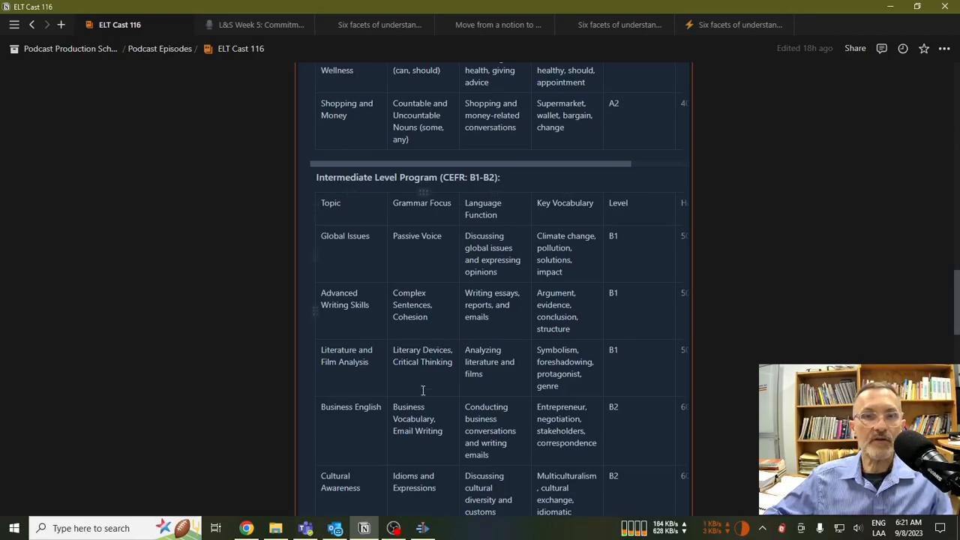
scroll("down", 3)
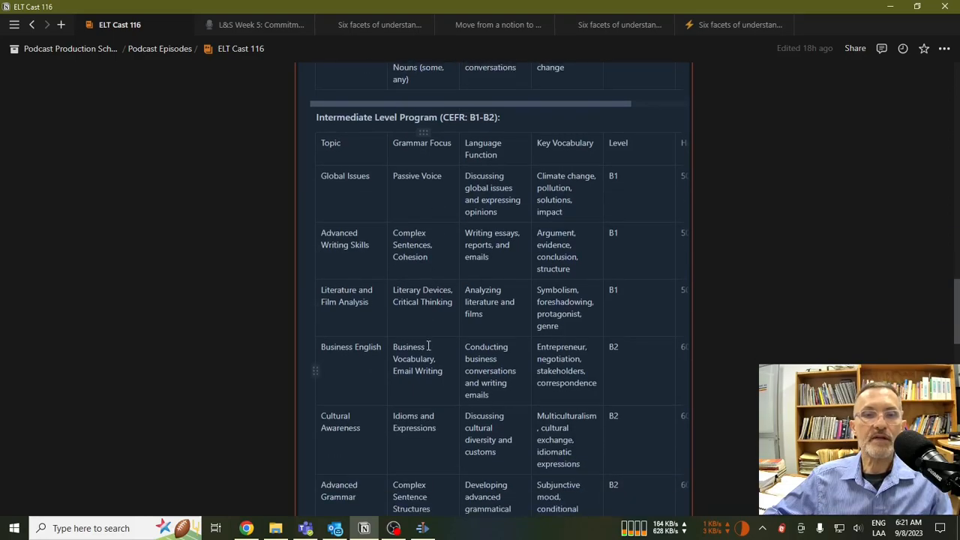
scroll("down", 3)
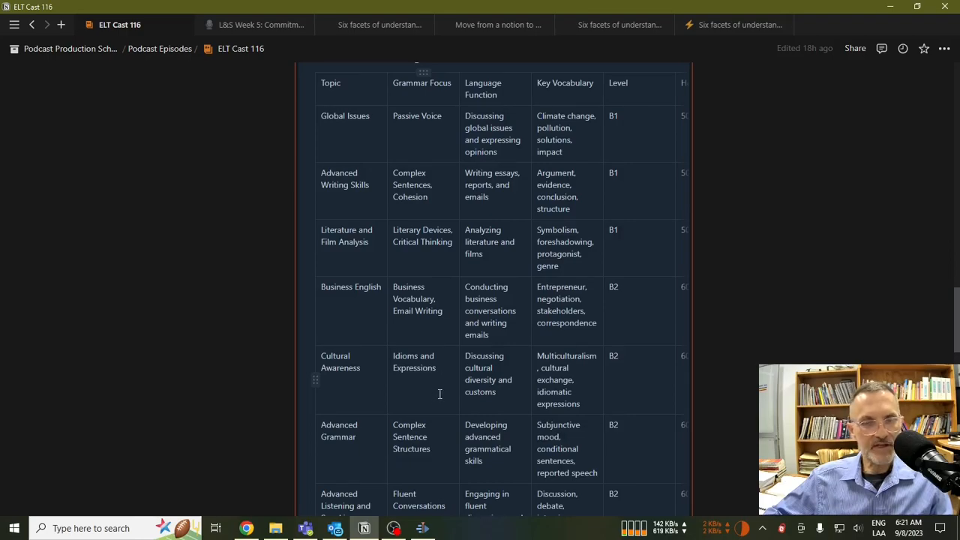
mouse_move(633, 361)
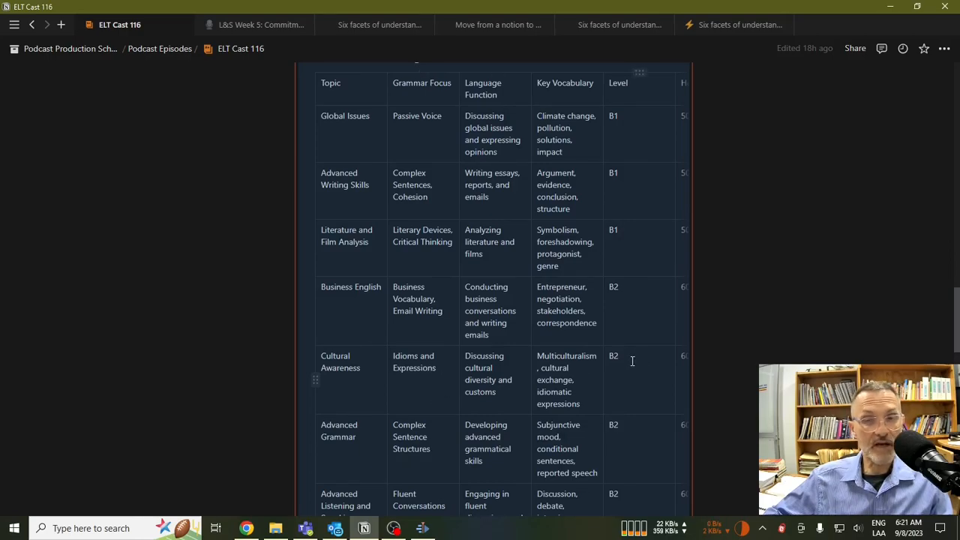
mouse_move(404, 363)
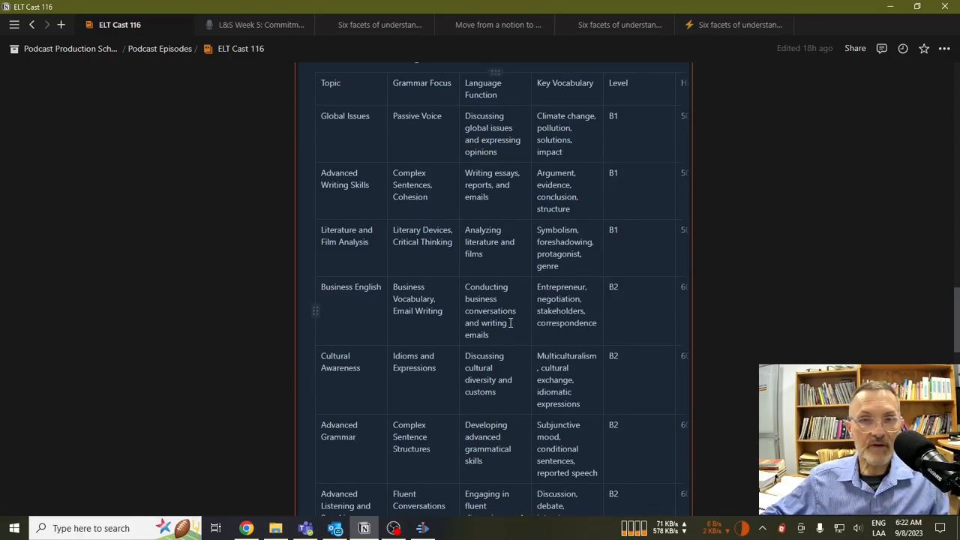
scroll("down", 3)
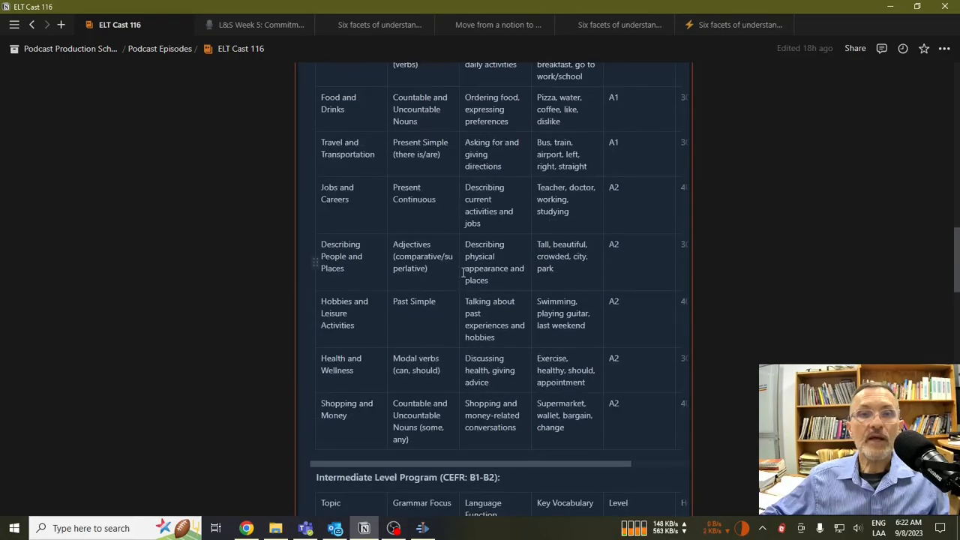
scroll("up", 3)
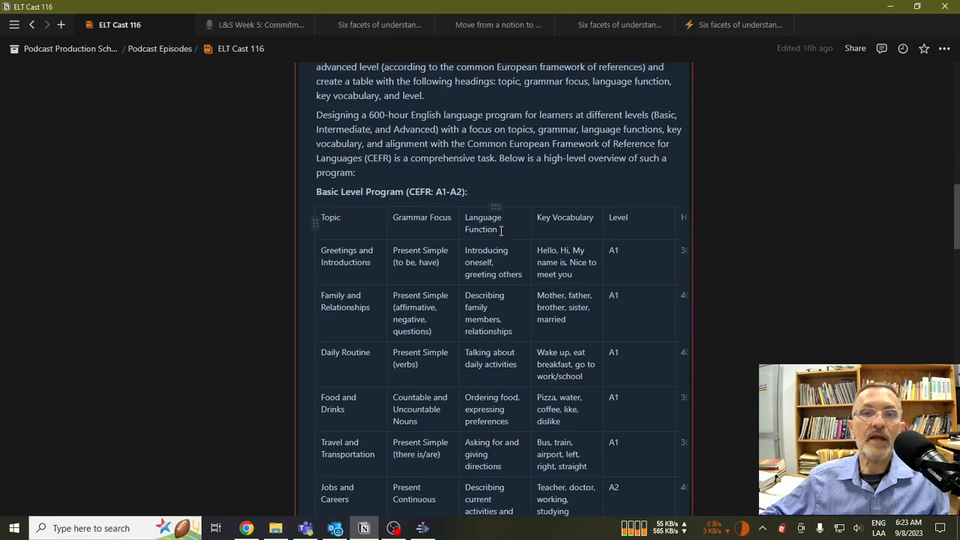
scroll("down", 3)
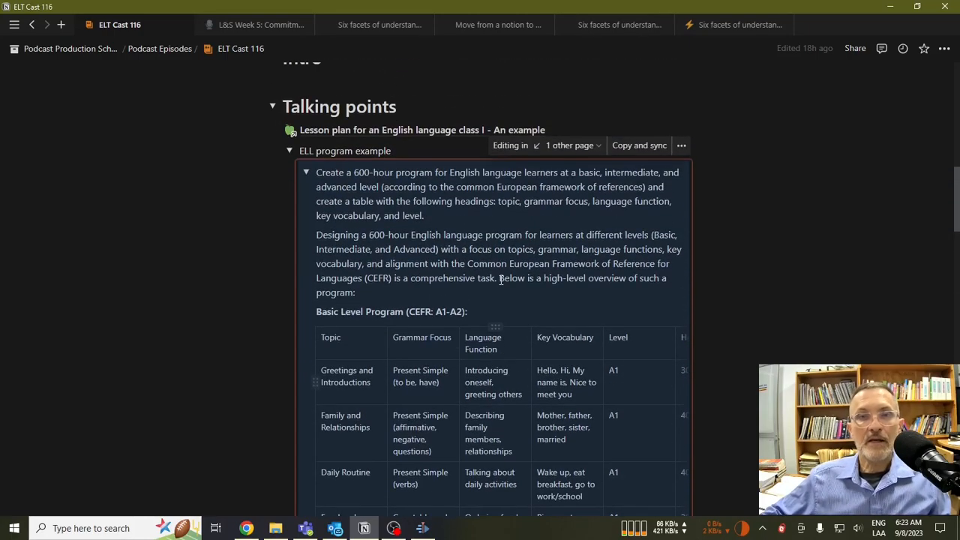
scroll("down", 3)
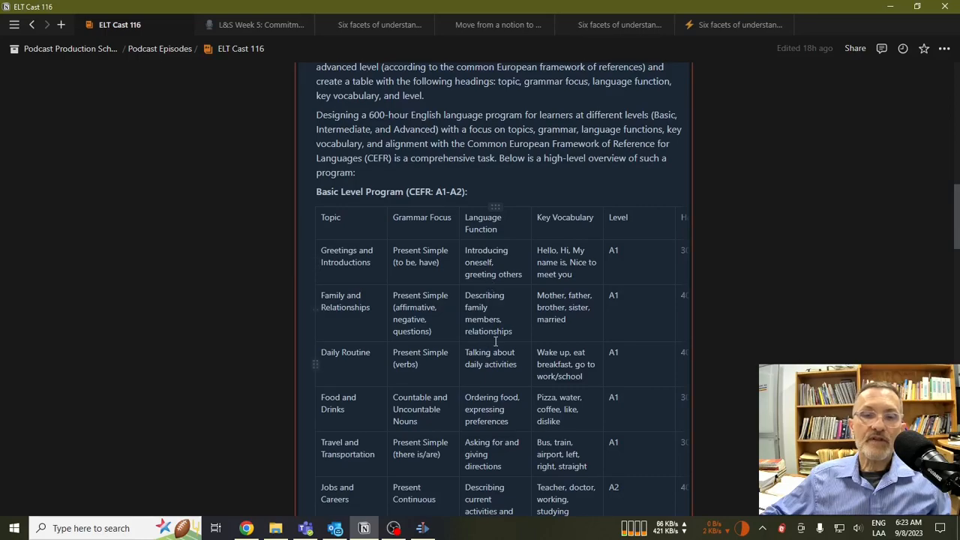
scroll("down", 3)
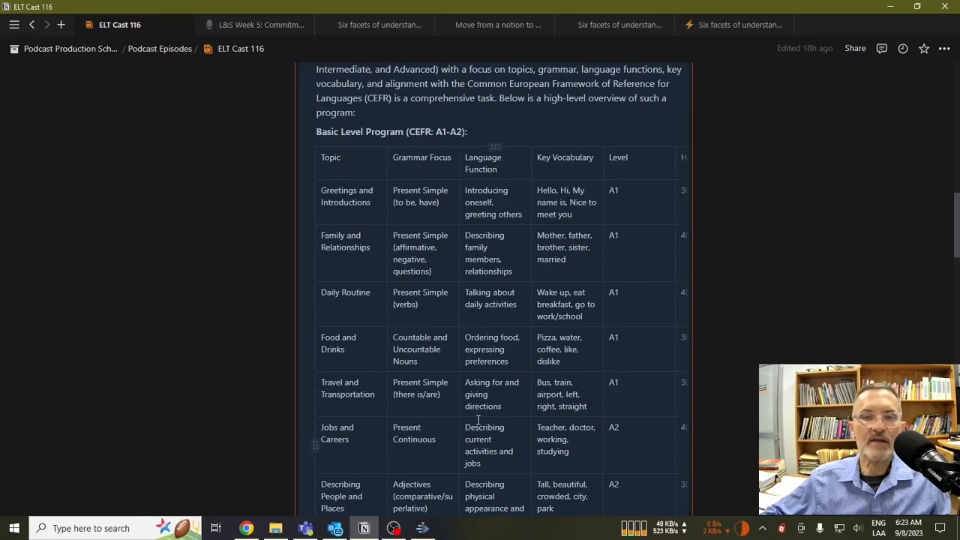
scroll("down", 3)
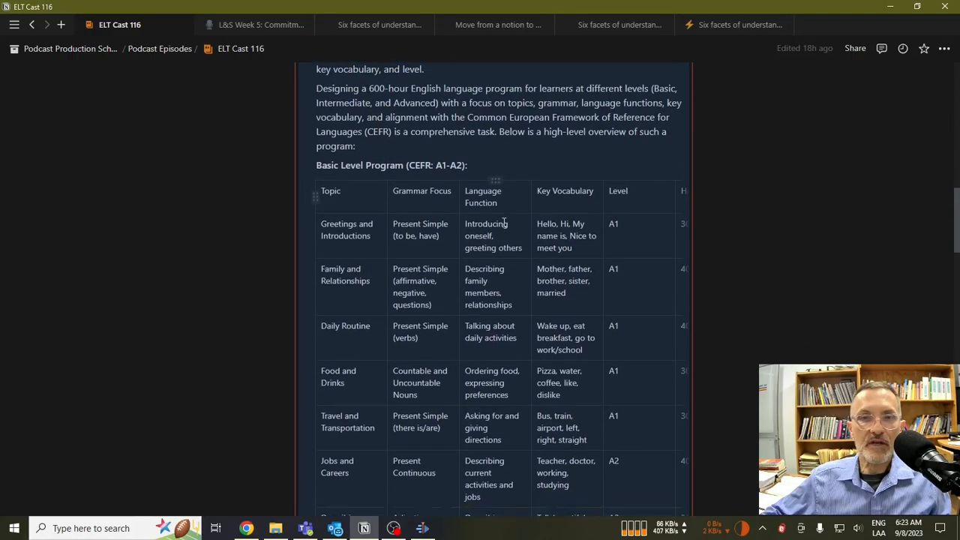
scroll("down", 3)
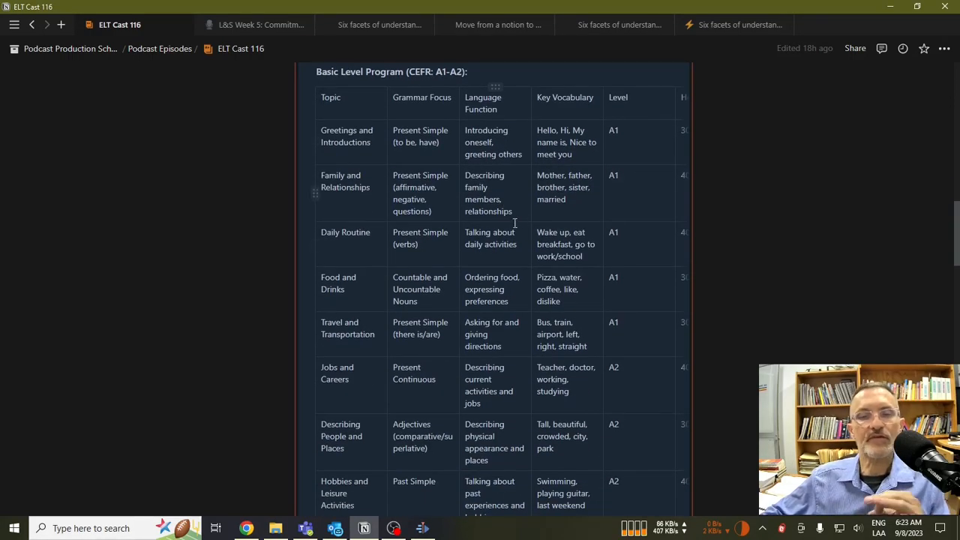
scroll("down", 3)
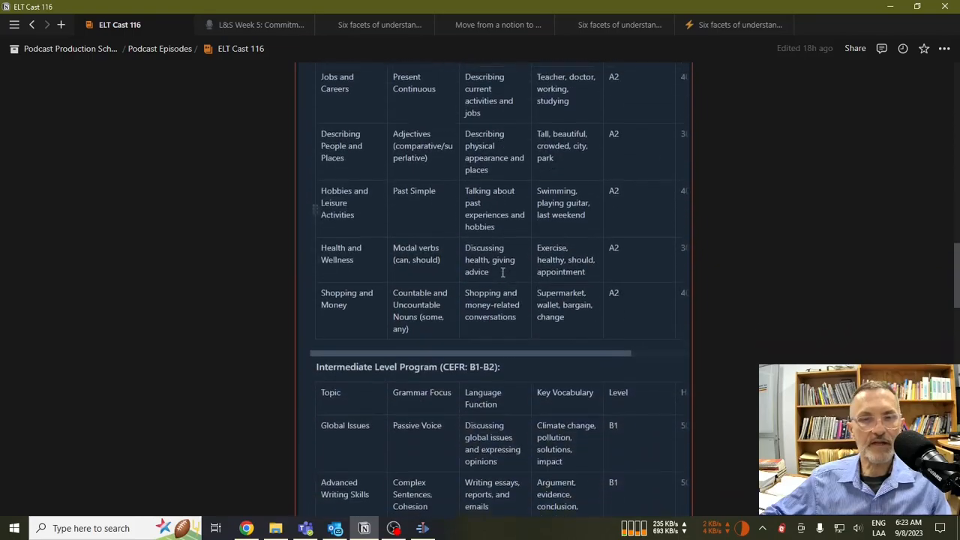
scroll("down", 3)
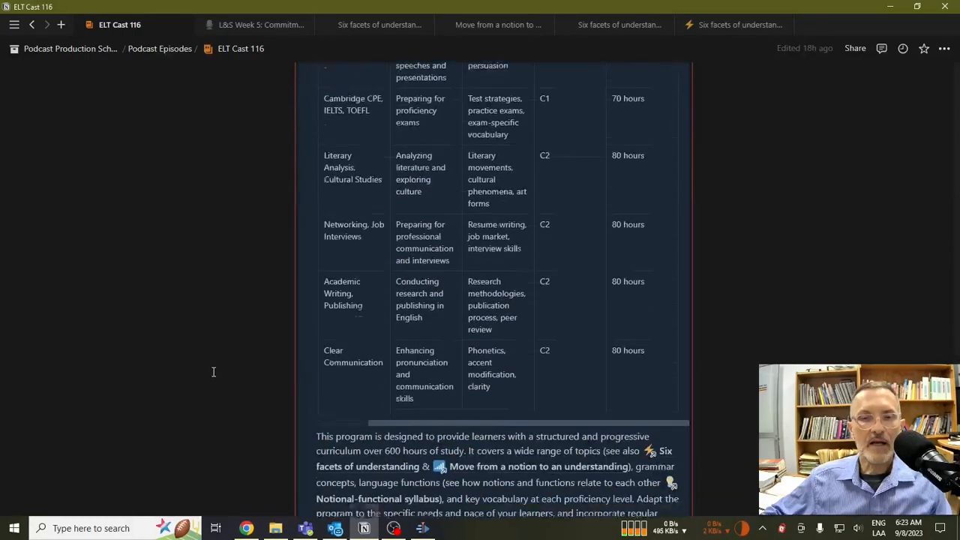
scroll("down", 3)
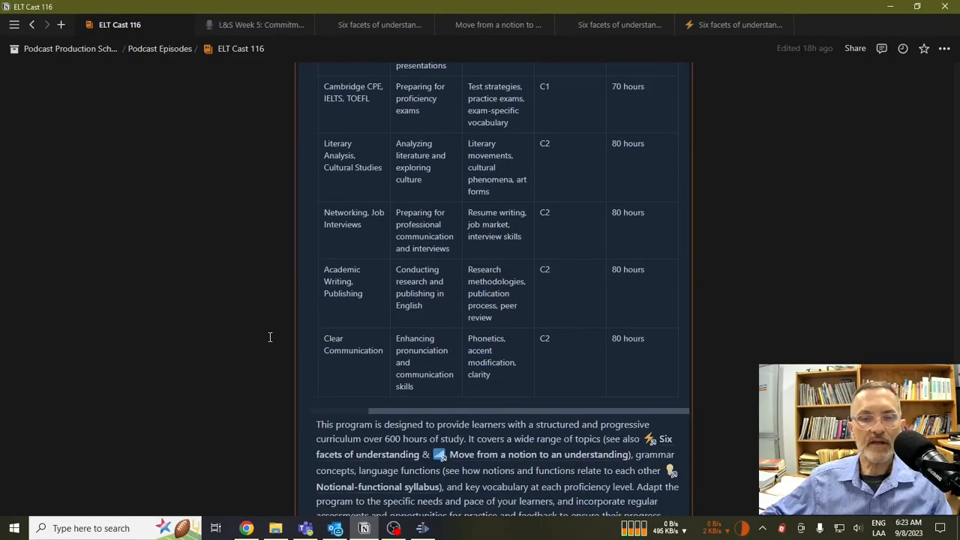
scroll("down", 3)
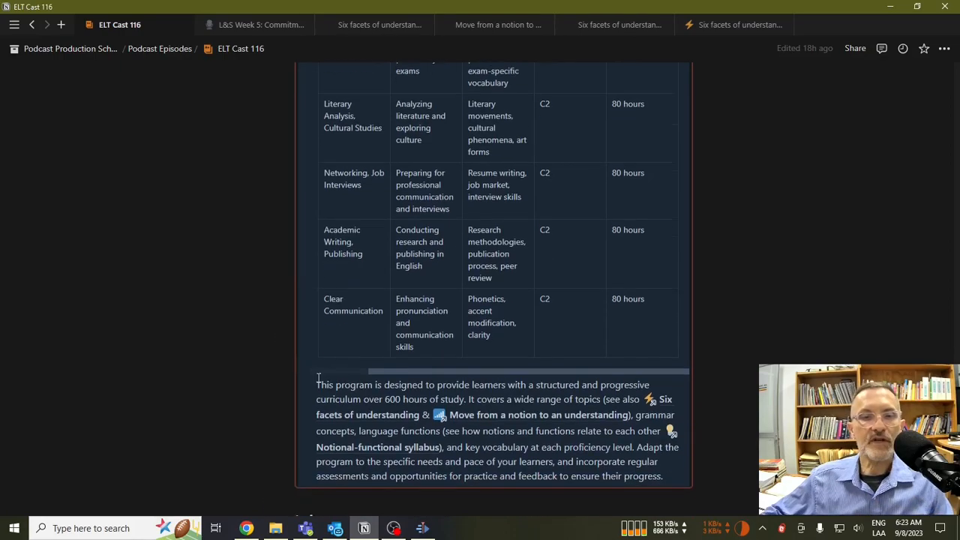
scroll("down", 3)
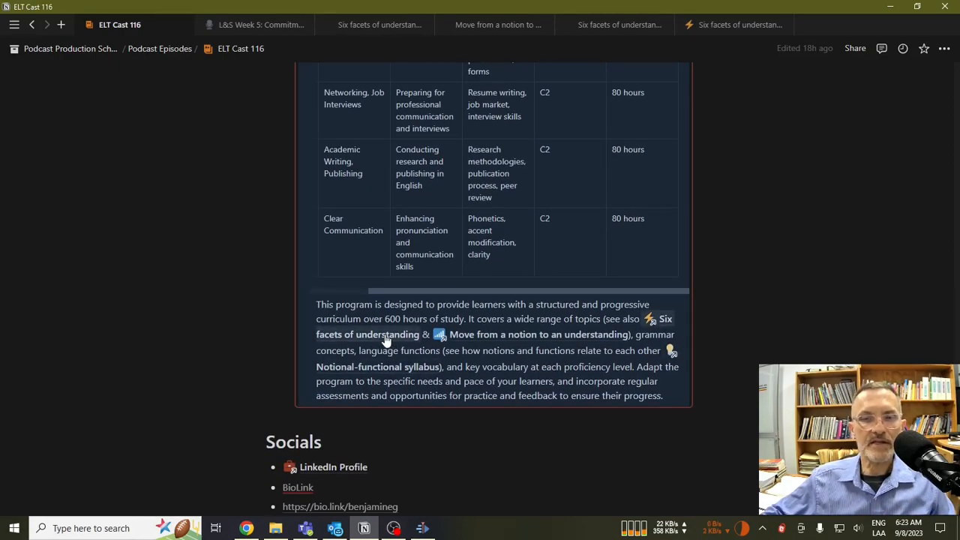
left_click(367, 334)
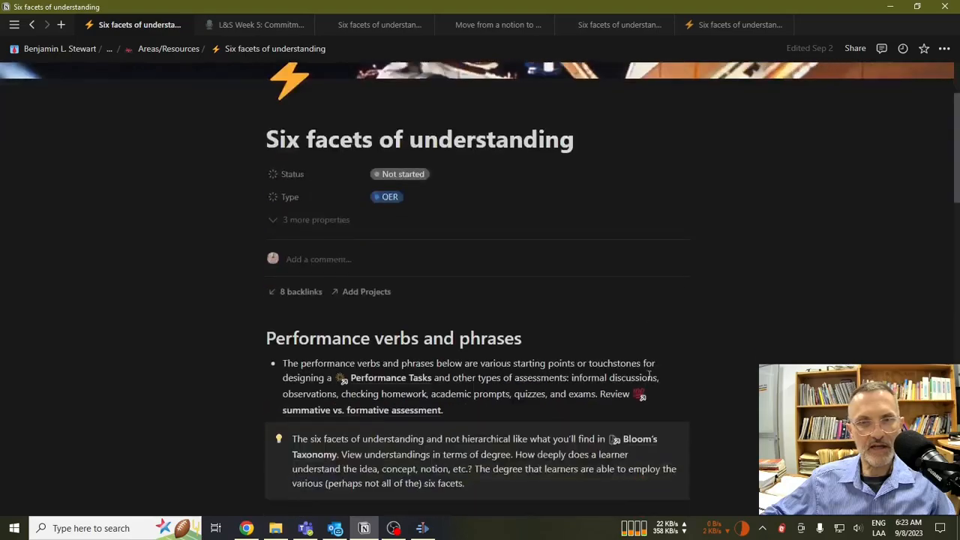
scroll("down", 3)
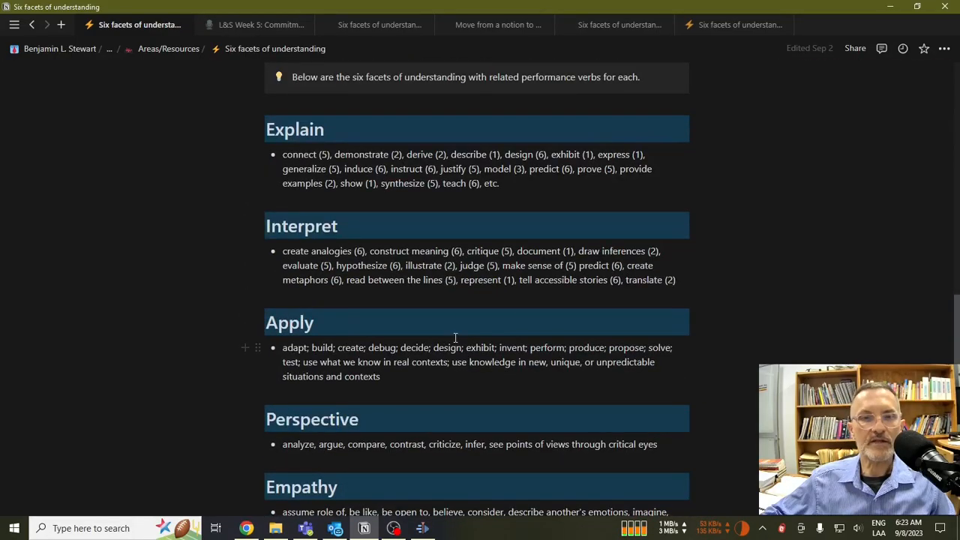
mouse_move(387, 373)
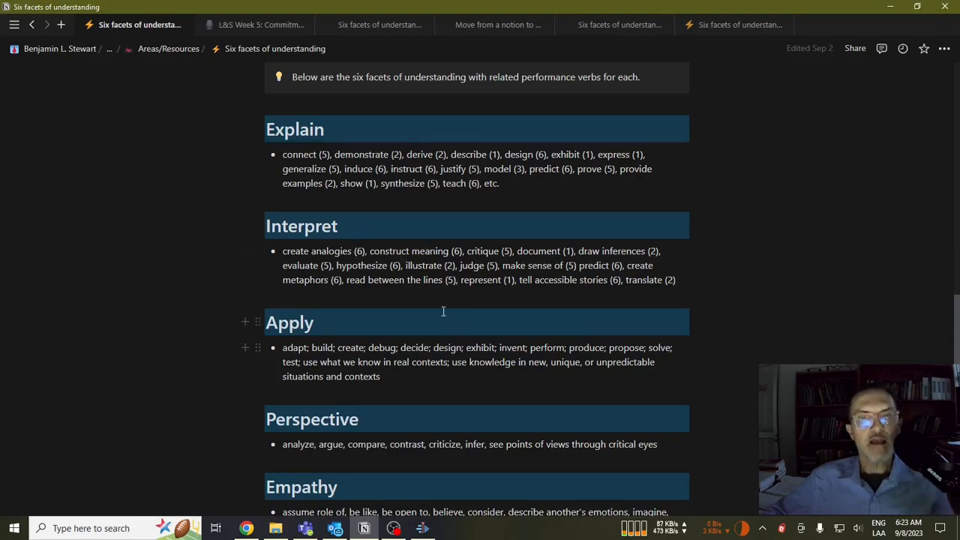
mouse_move(433, 339)
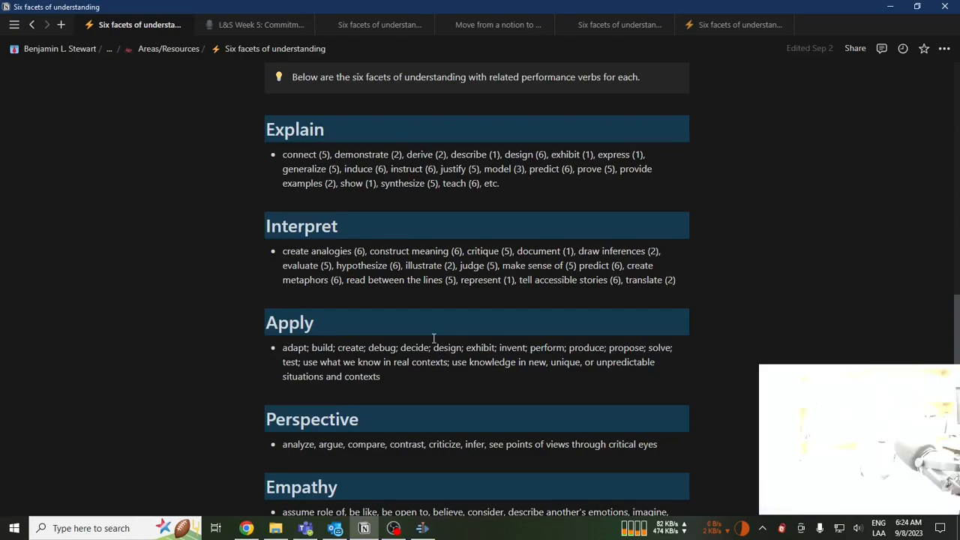
scroll("down", 3)
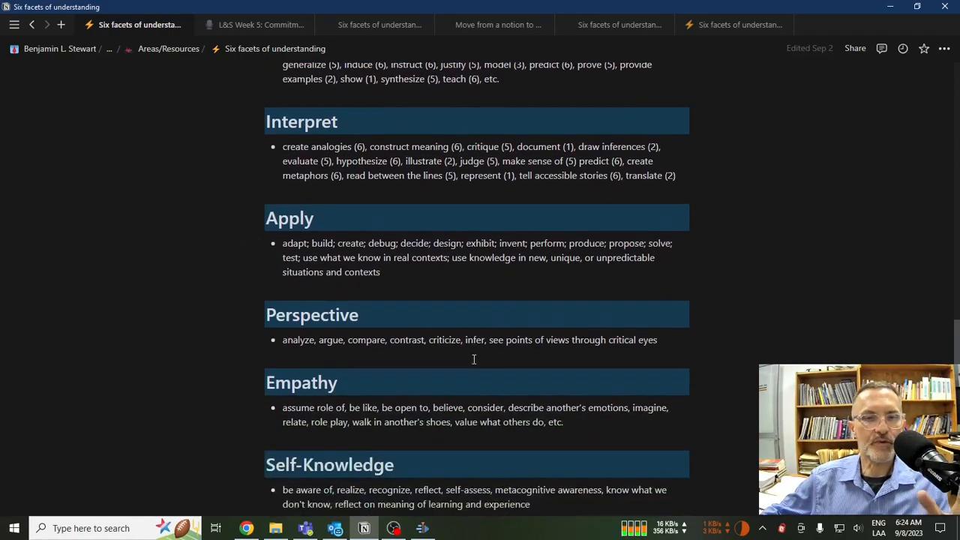
scroll("down", 3)
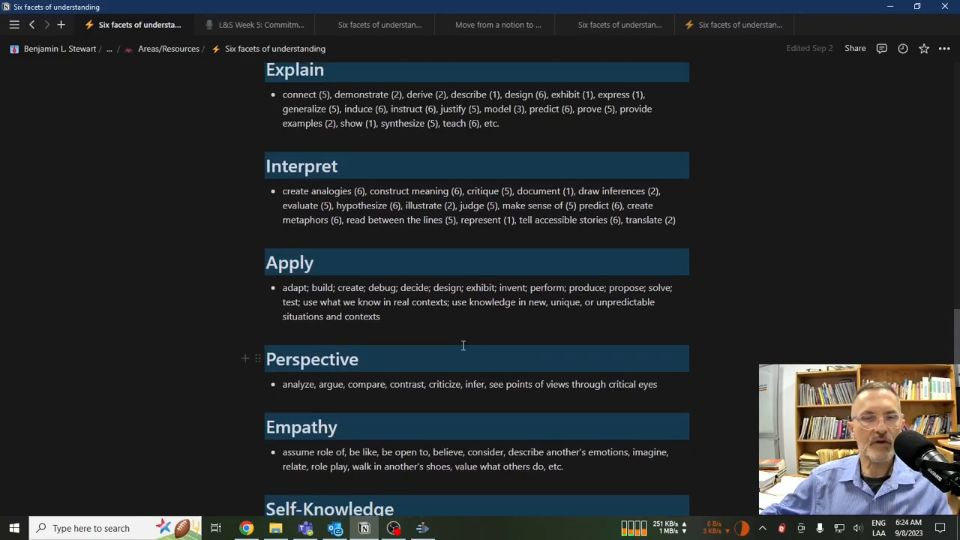
mouse_move(374, 185)
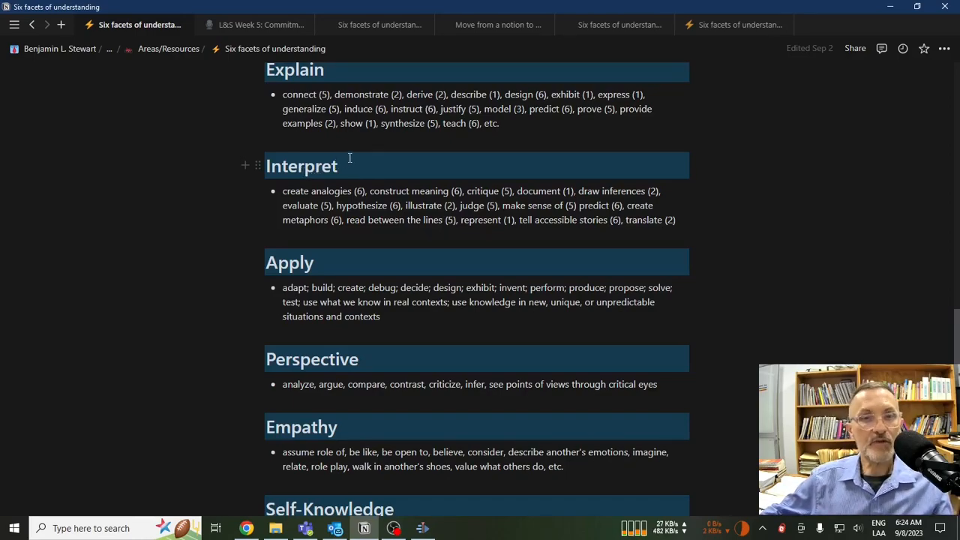
mouse_move(371, 178)
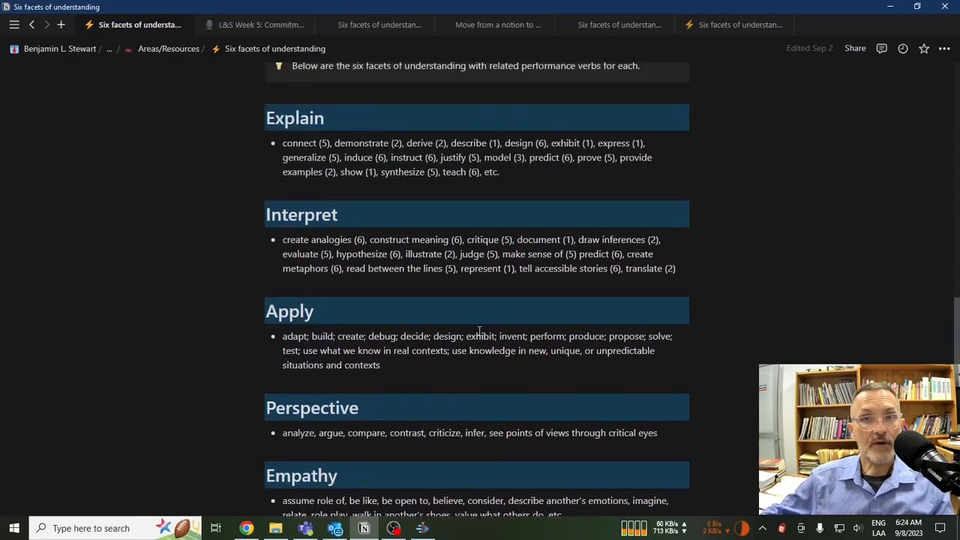
scroll("down", 3)
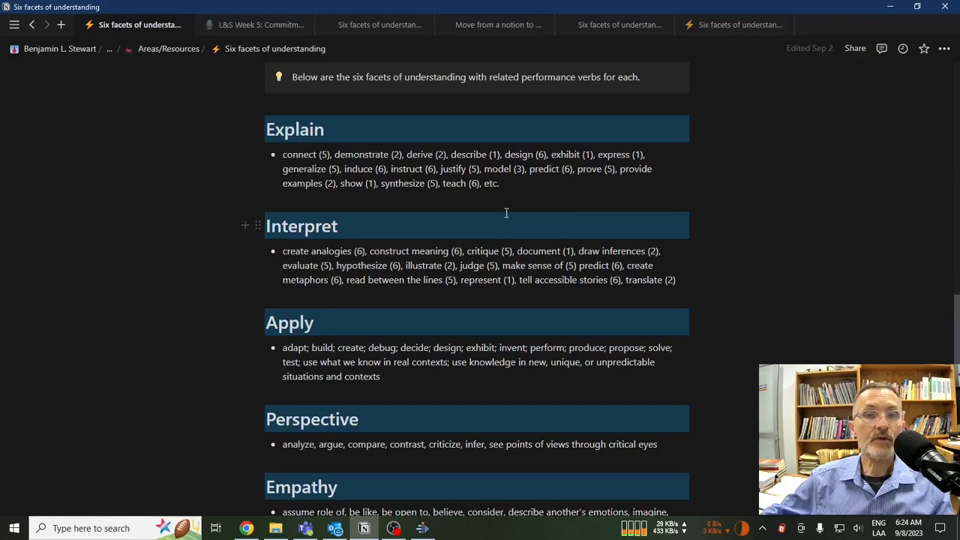
mouse_move(489, 197)
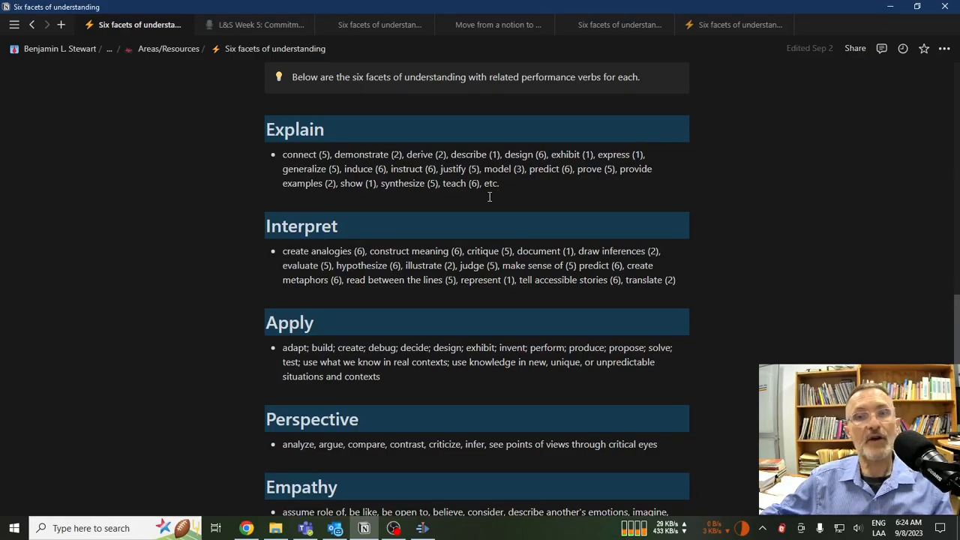
scroll("down", 3)
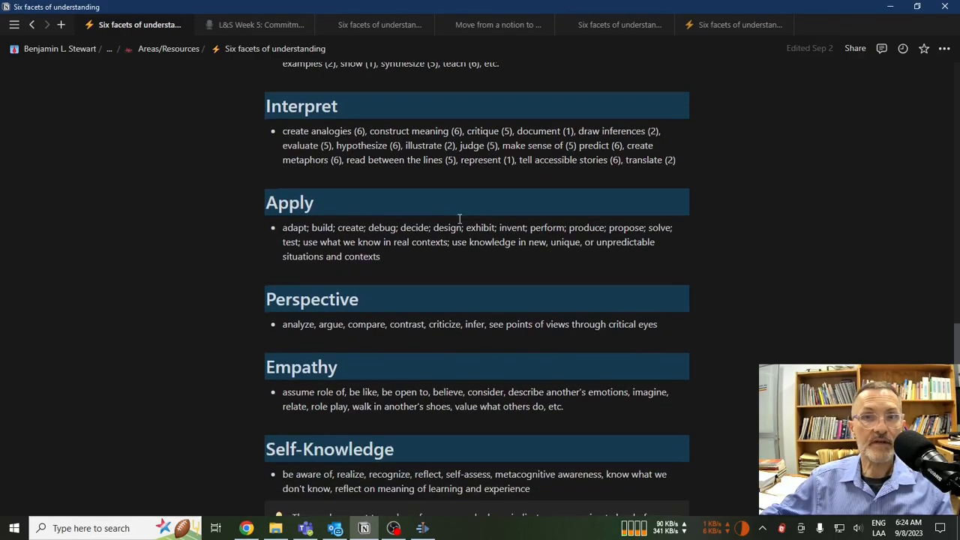
scroll("down", 3)
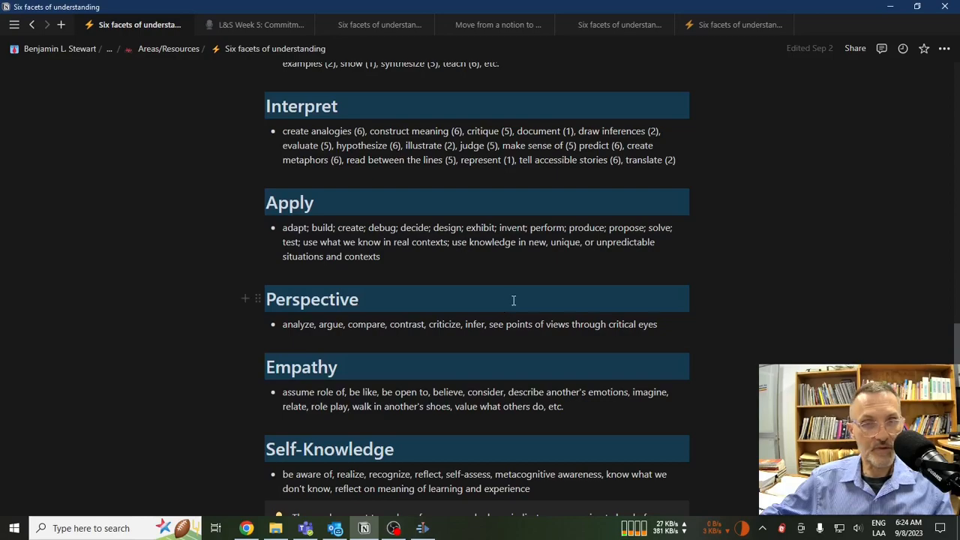
mouse_move(485, 273)
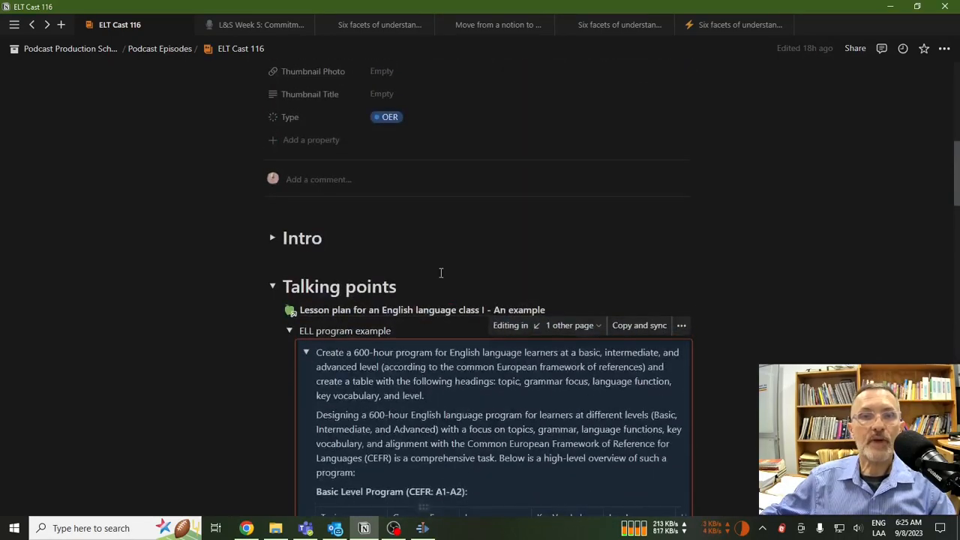
Scroll through the Basic and Intermediate Level Program tables on ELT Cast 116
scroll("down", 3)
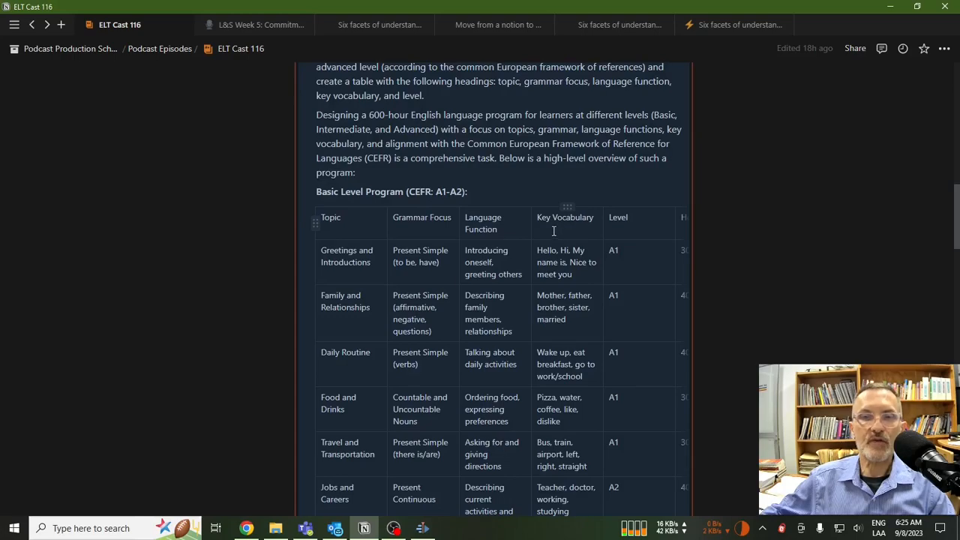
scroll("down", 3)
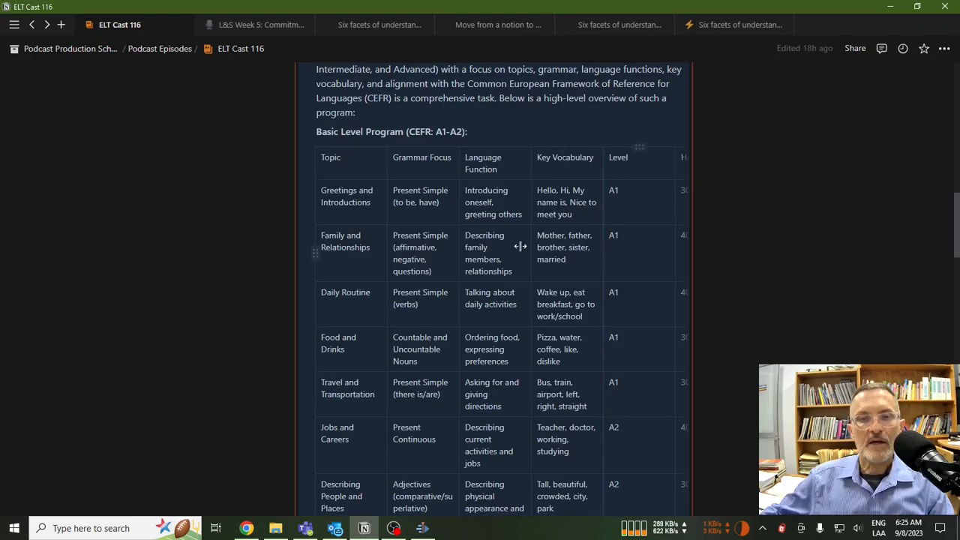
mouse_move(750, 289)
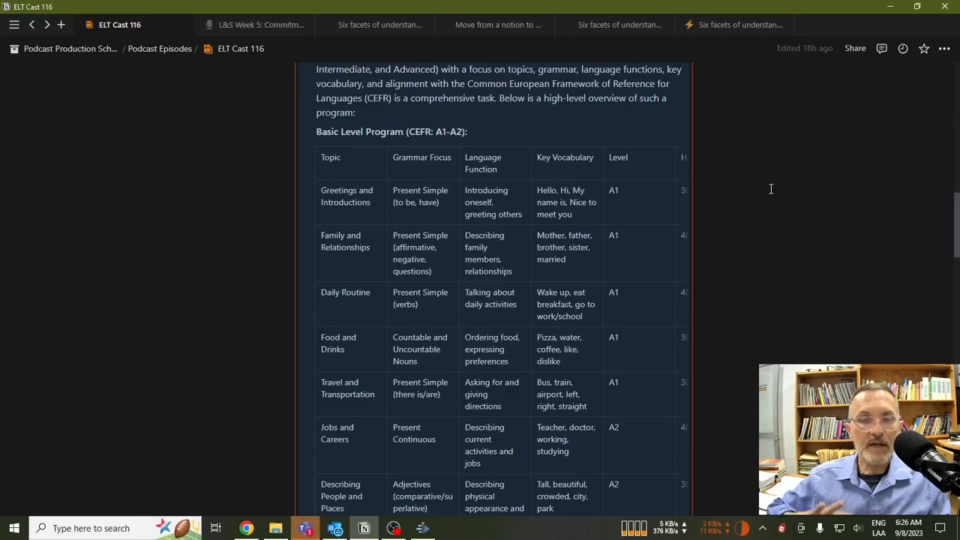
scroll("down", 3)
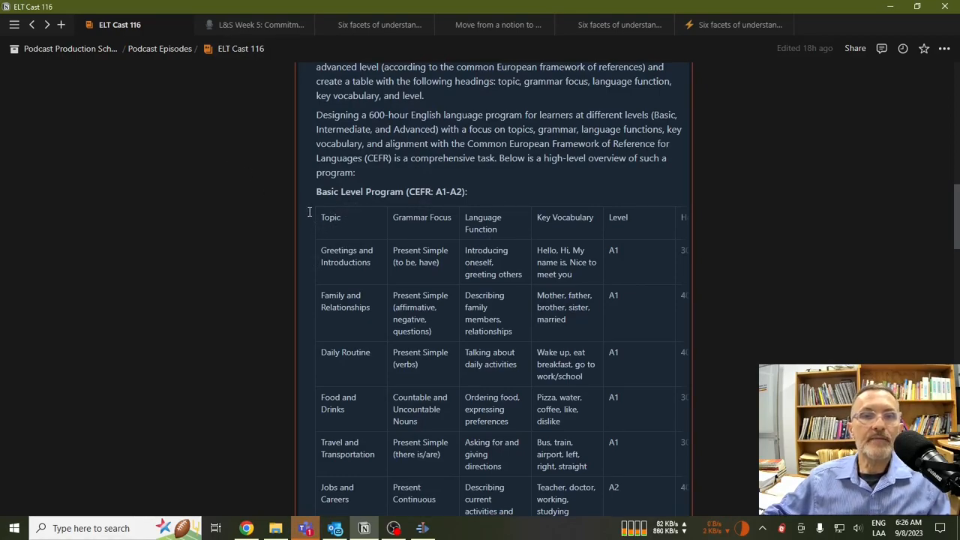
mouse_move(278, 231)
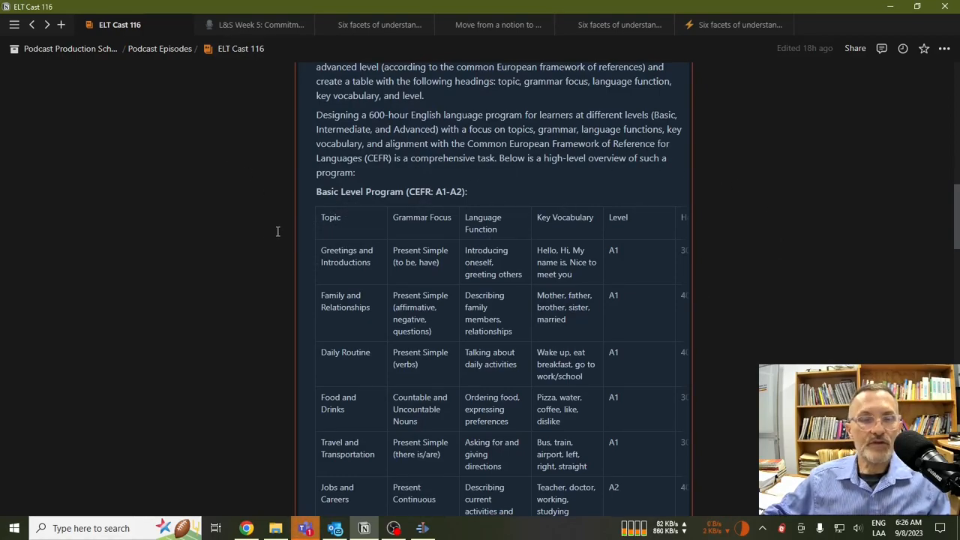
mouse_move(286, 217)
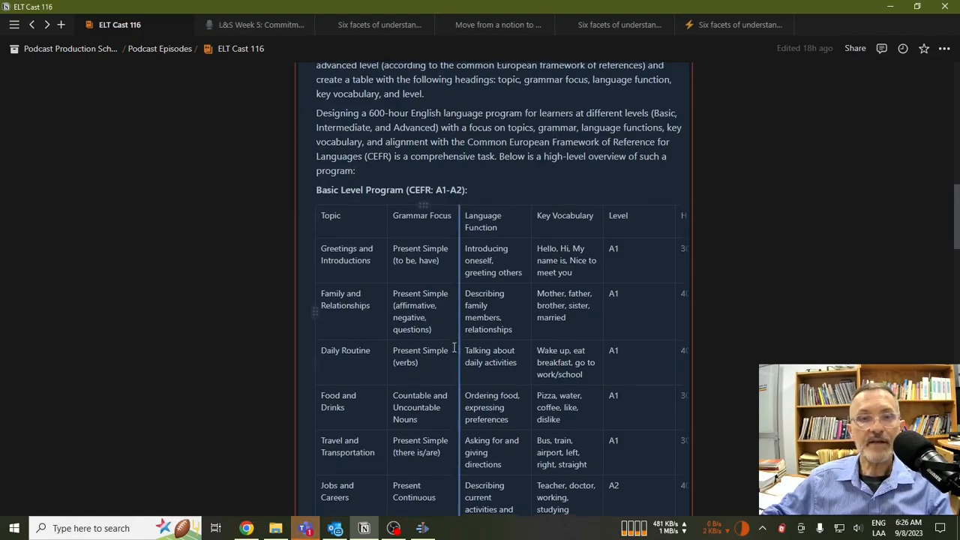
scroll("down", 3)
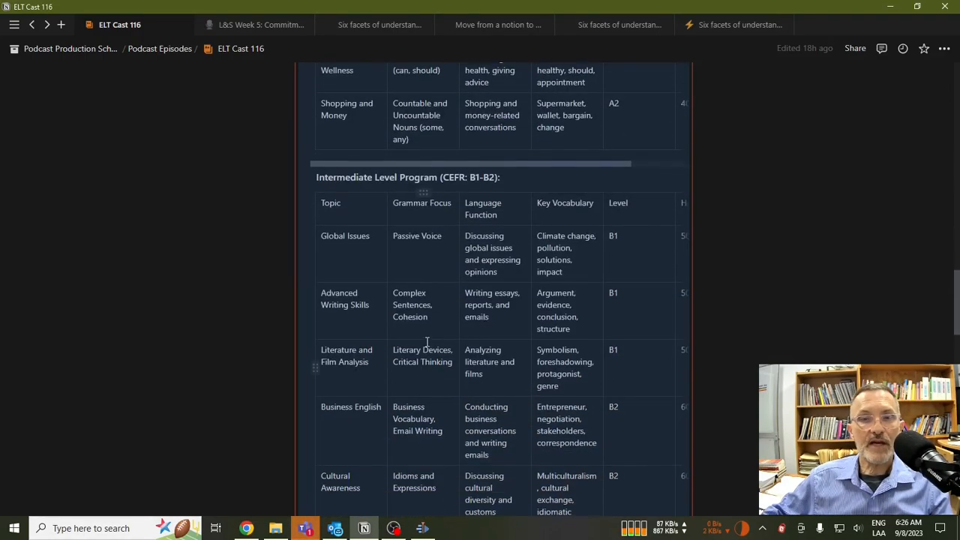
scroll("down", 3)
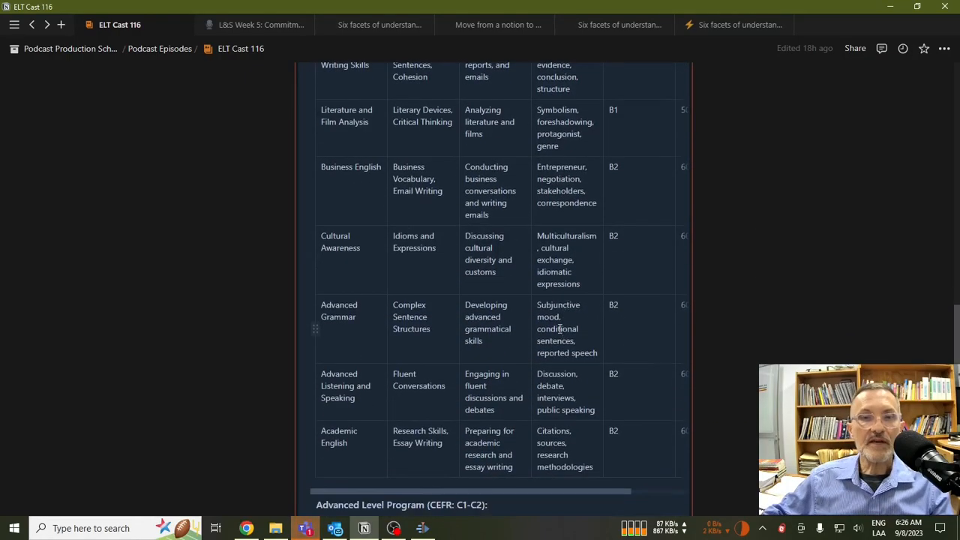
scroll("down", 3)
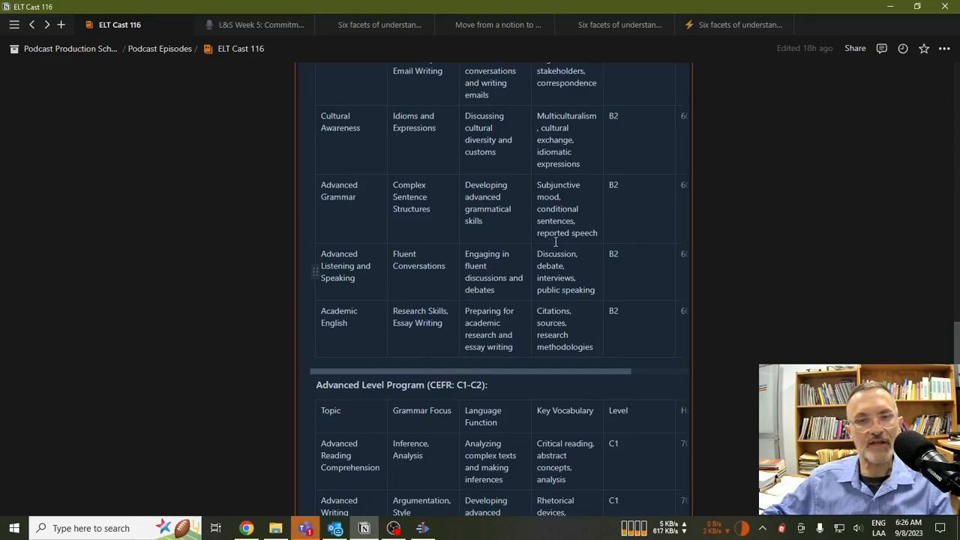
mouse_move(589, 245)
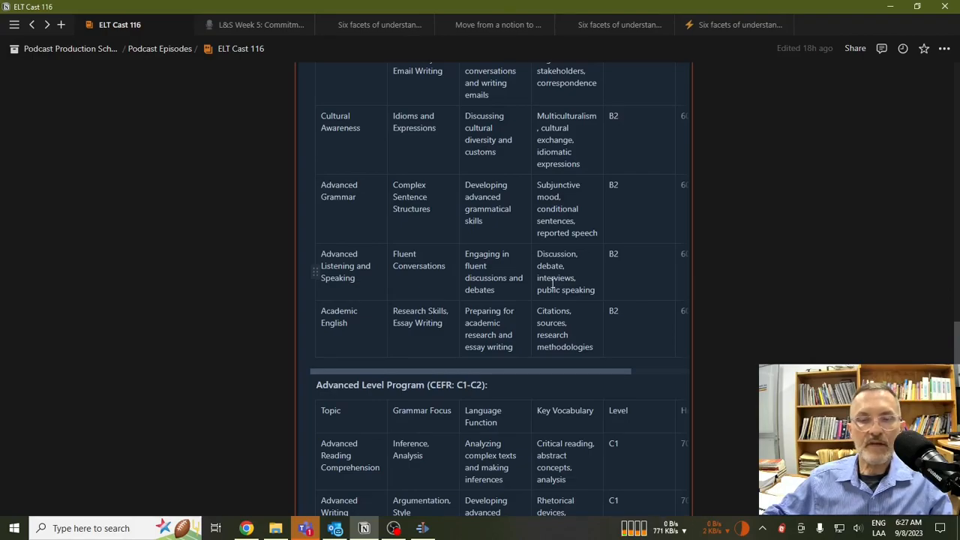
scroll("down", 3)
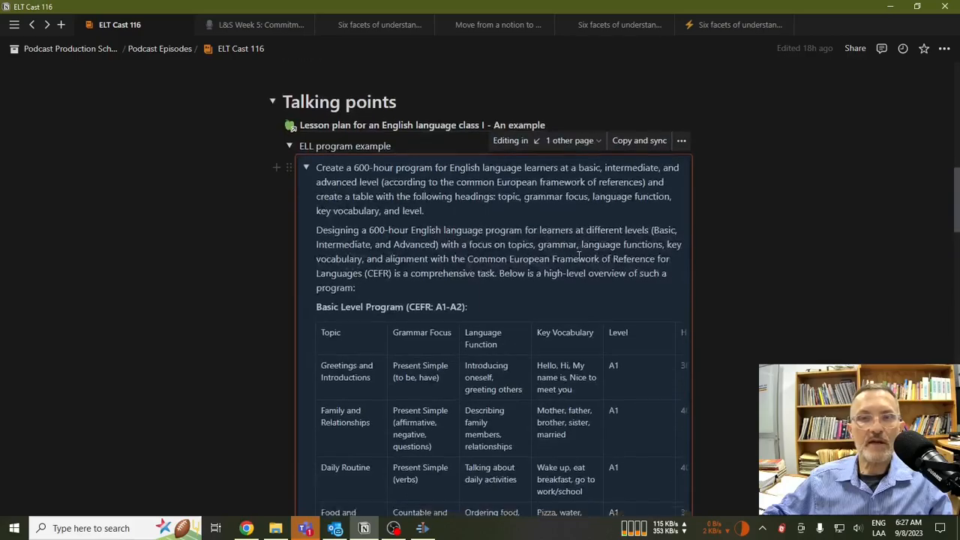
scroll("down", 3)
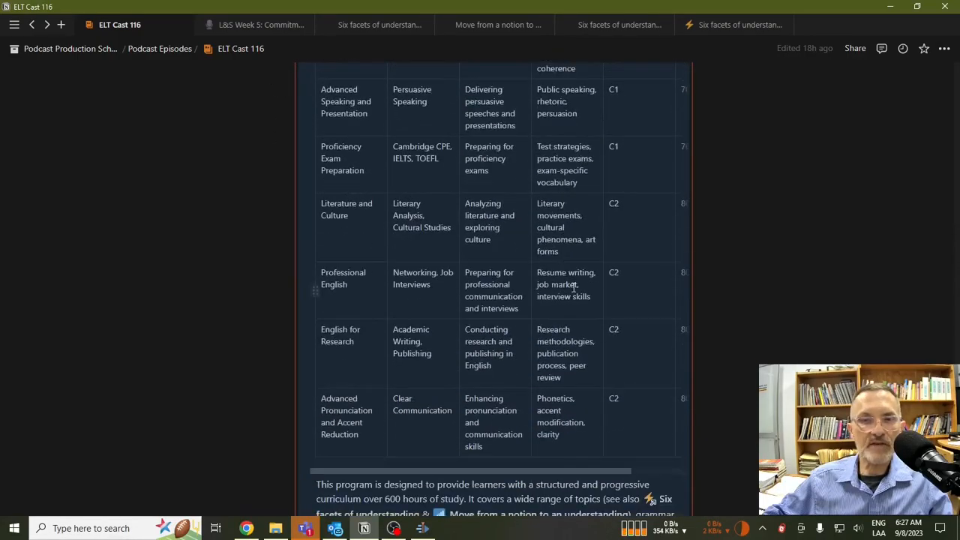
scroll("down", 3)
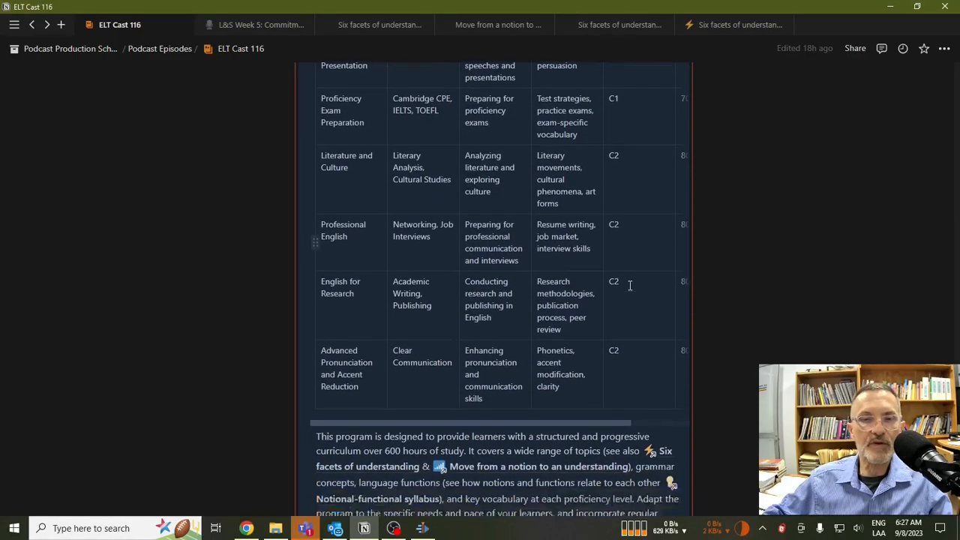
scroll("down", 3)
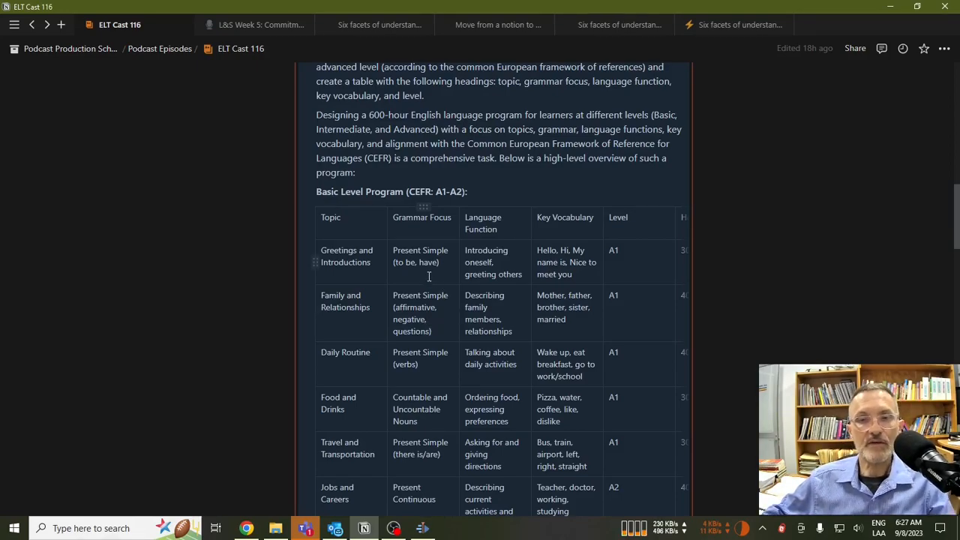
scroll("down", 3)
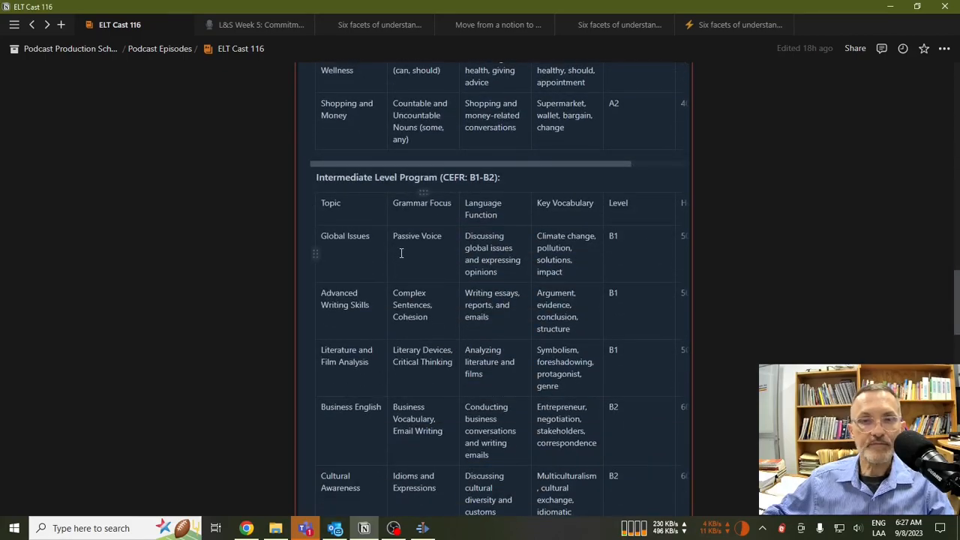